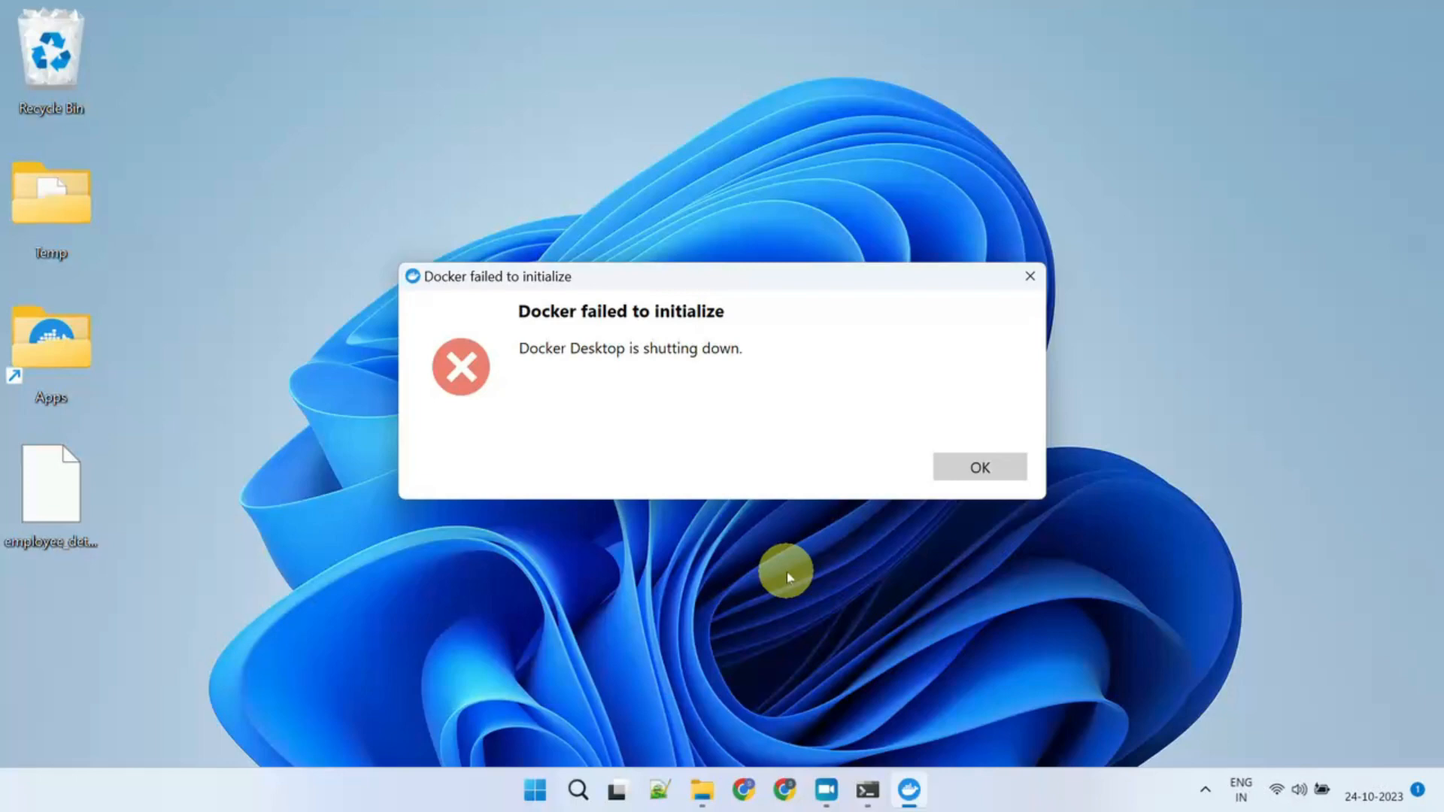
# Dismiss the 'Docker failed to initialize' error with OK
pyautogui.click(978, 467)
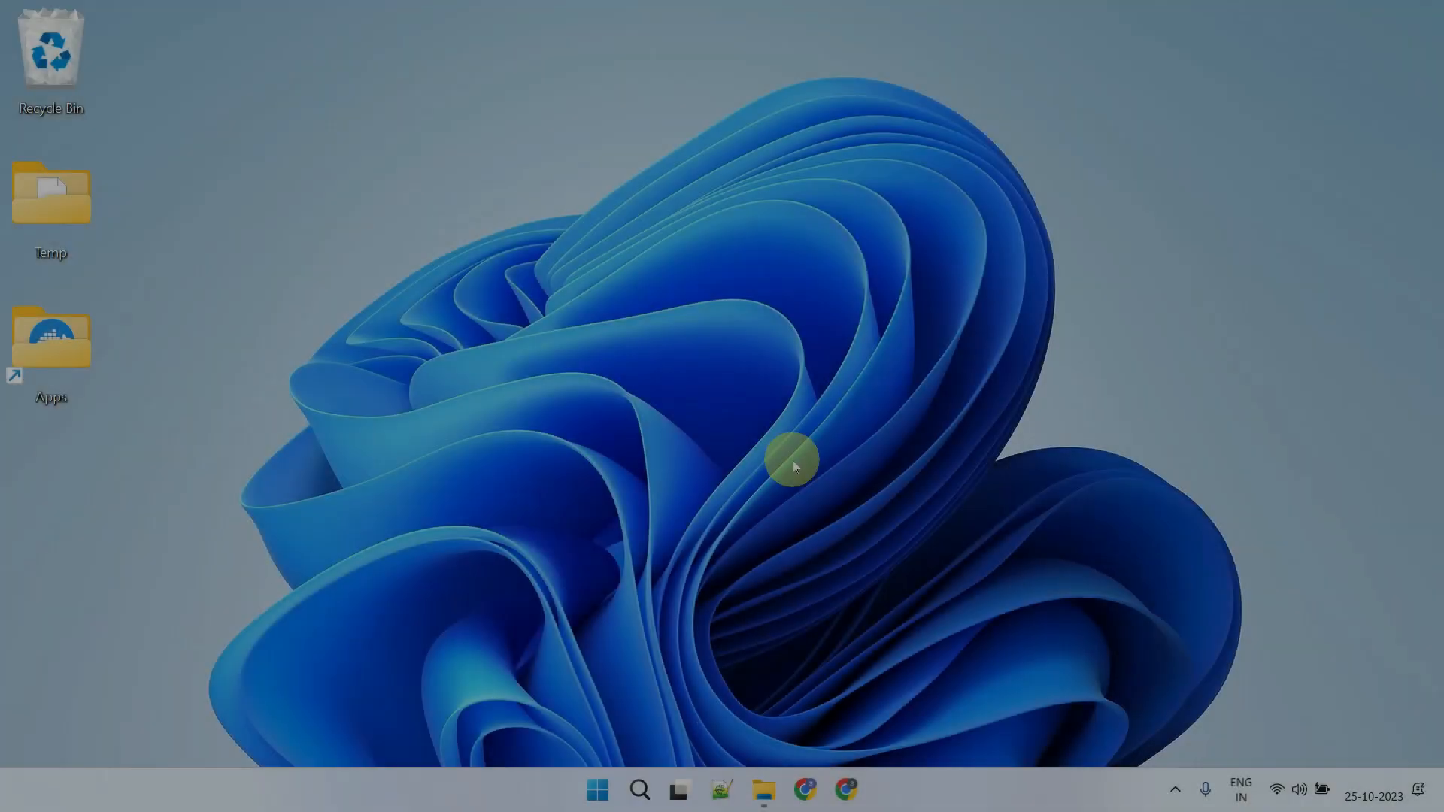
# Go to %appdata%\Docker and delete the locked-directories and settings files
pyautogui.click(767, 790)
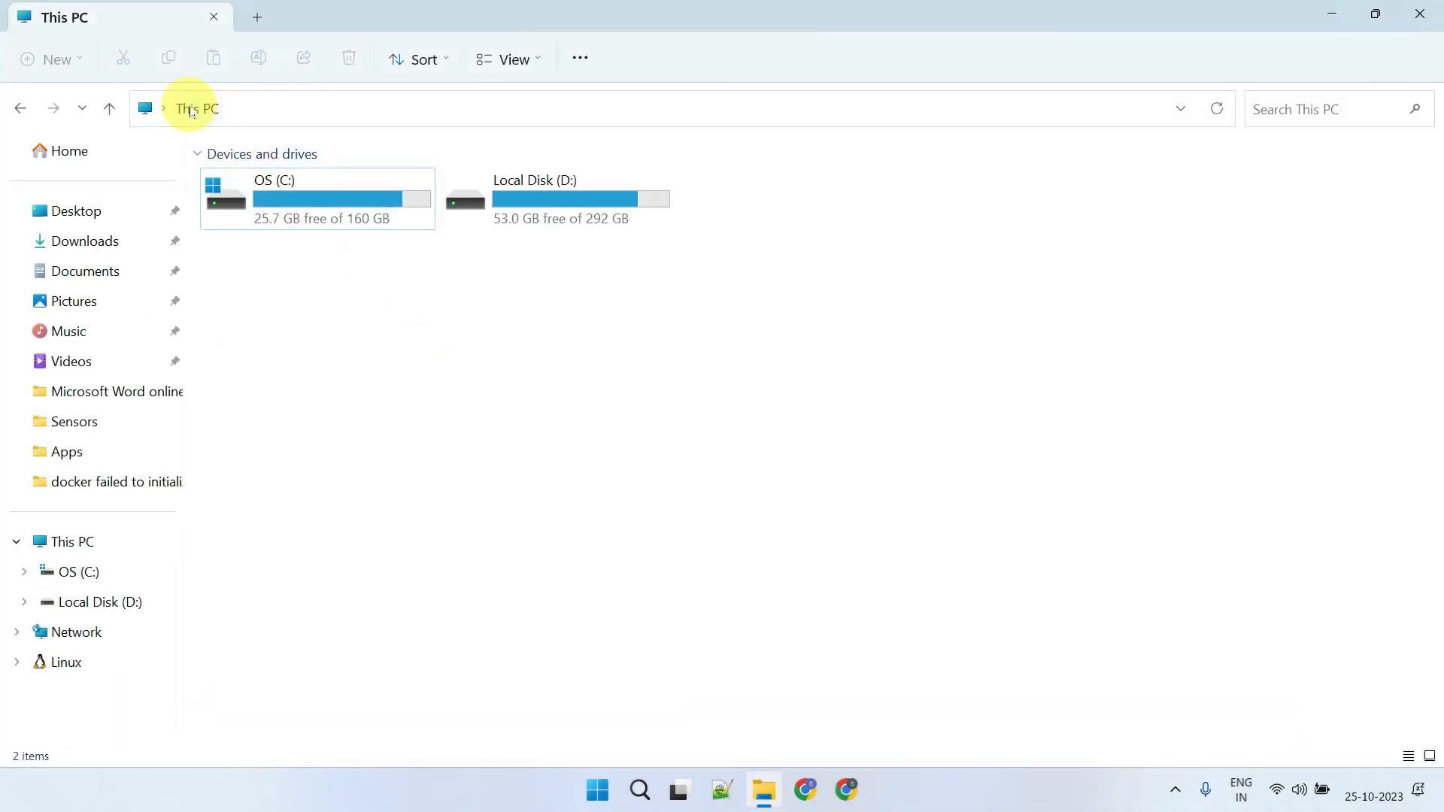
pyautogui.click(194, 108)
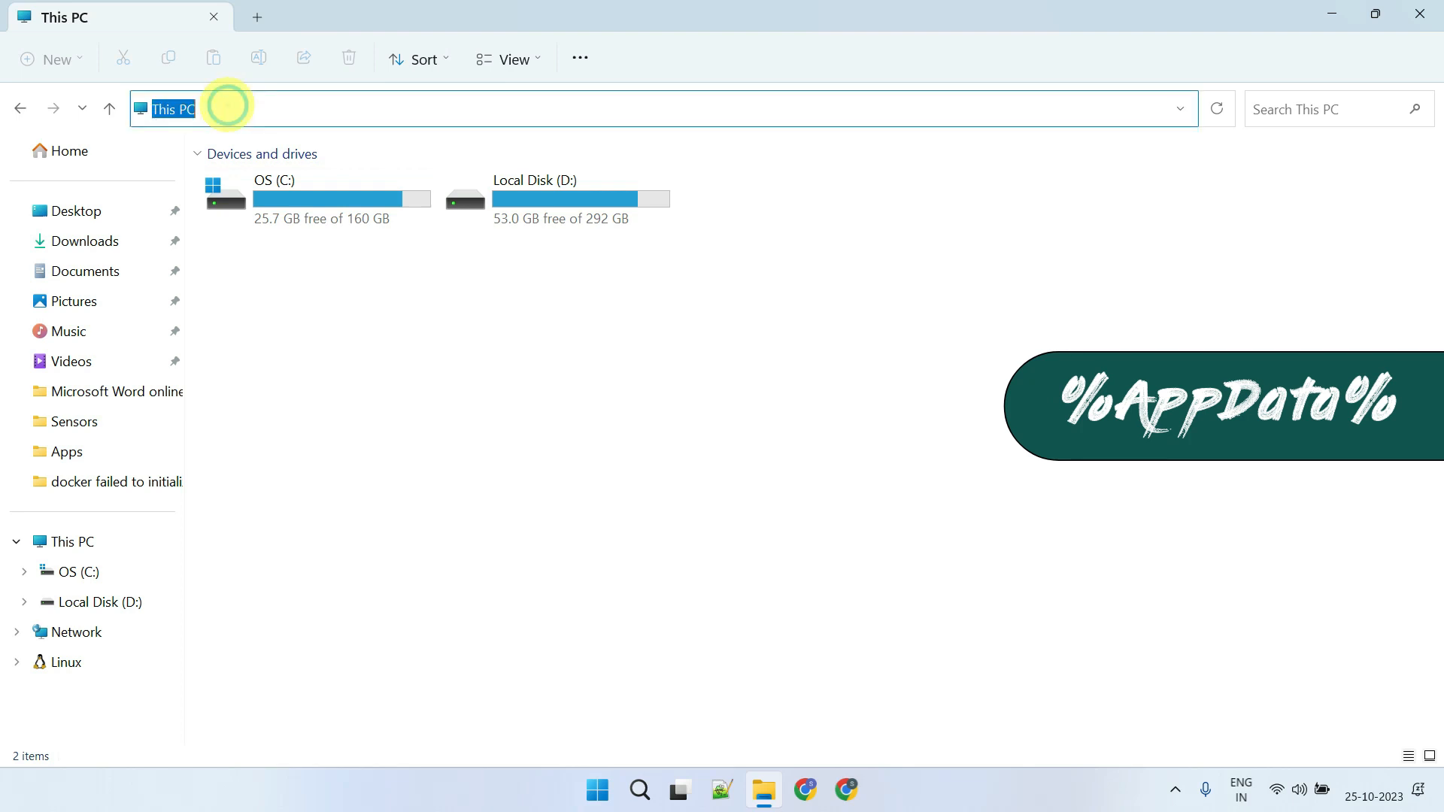
pyautogui.write('%appdata%')
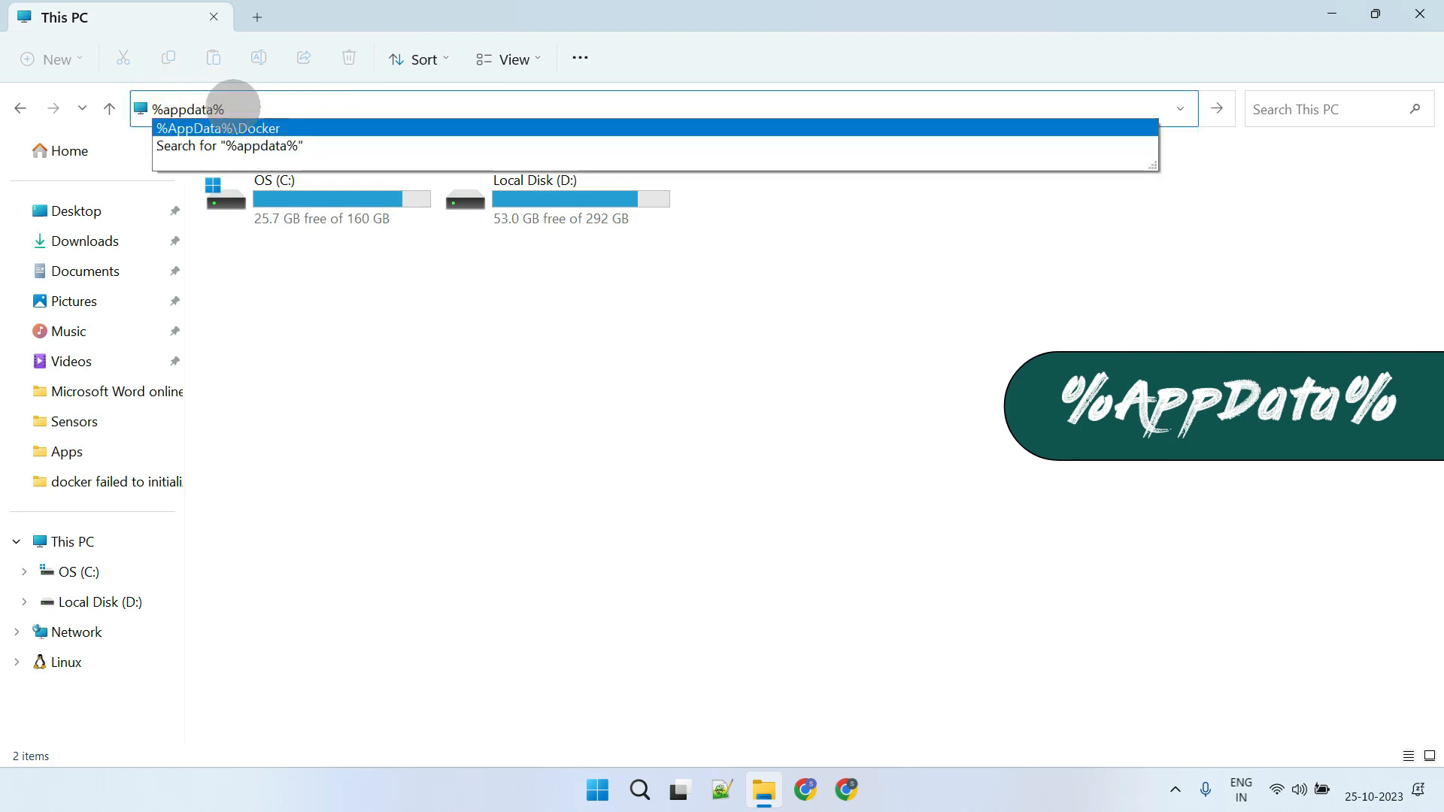
pyautogui.press('Enter')
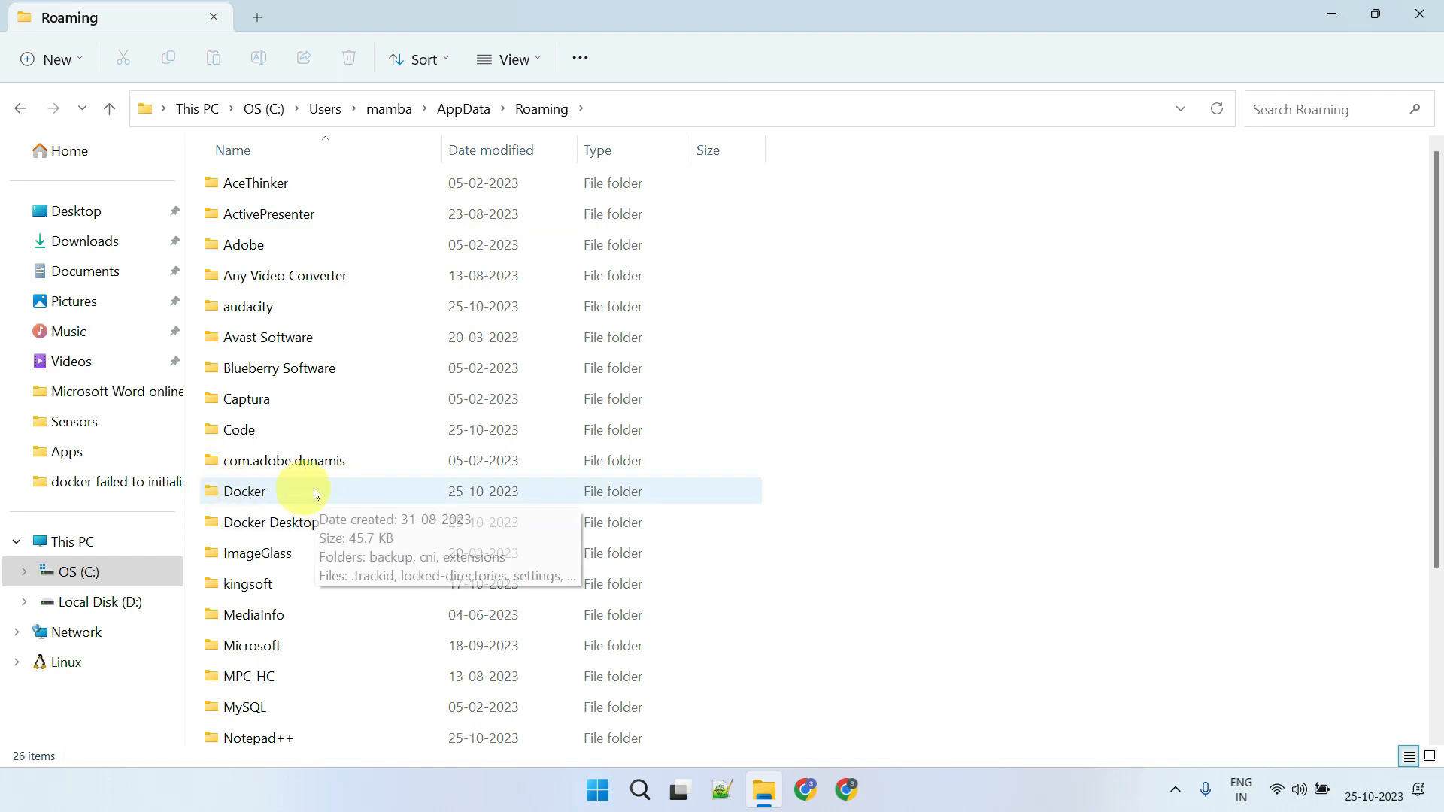
pyautogui.doubleClick(244, 491)
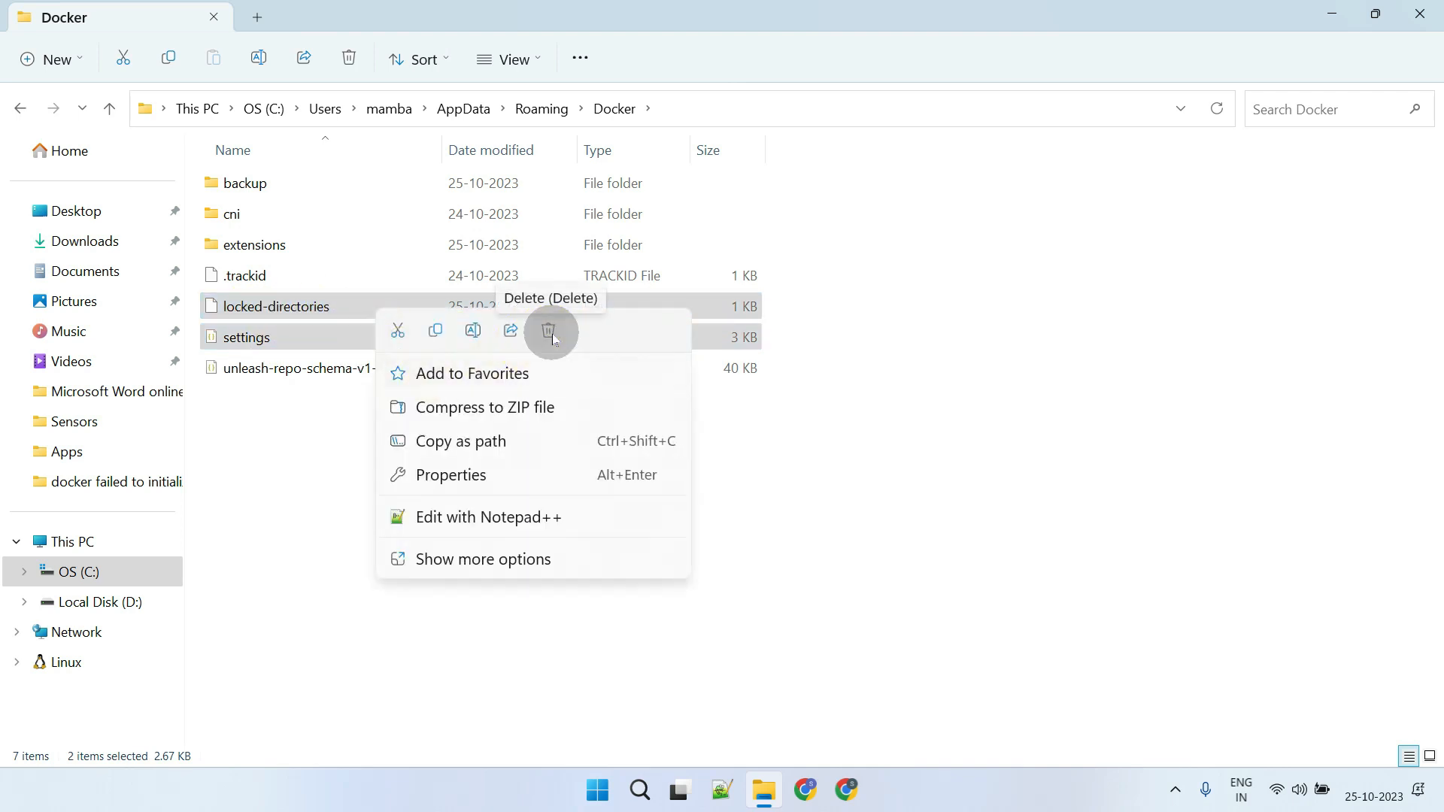
pyautogui.click(550, 332)
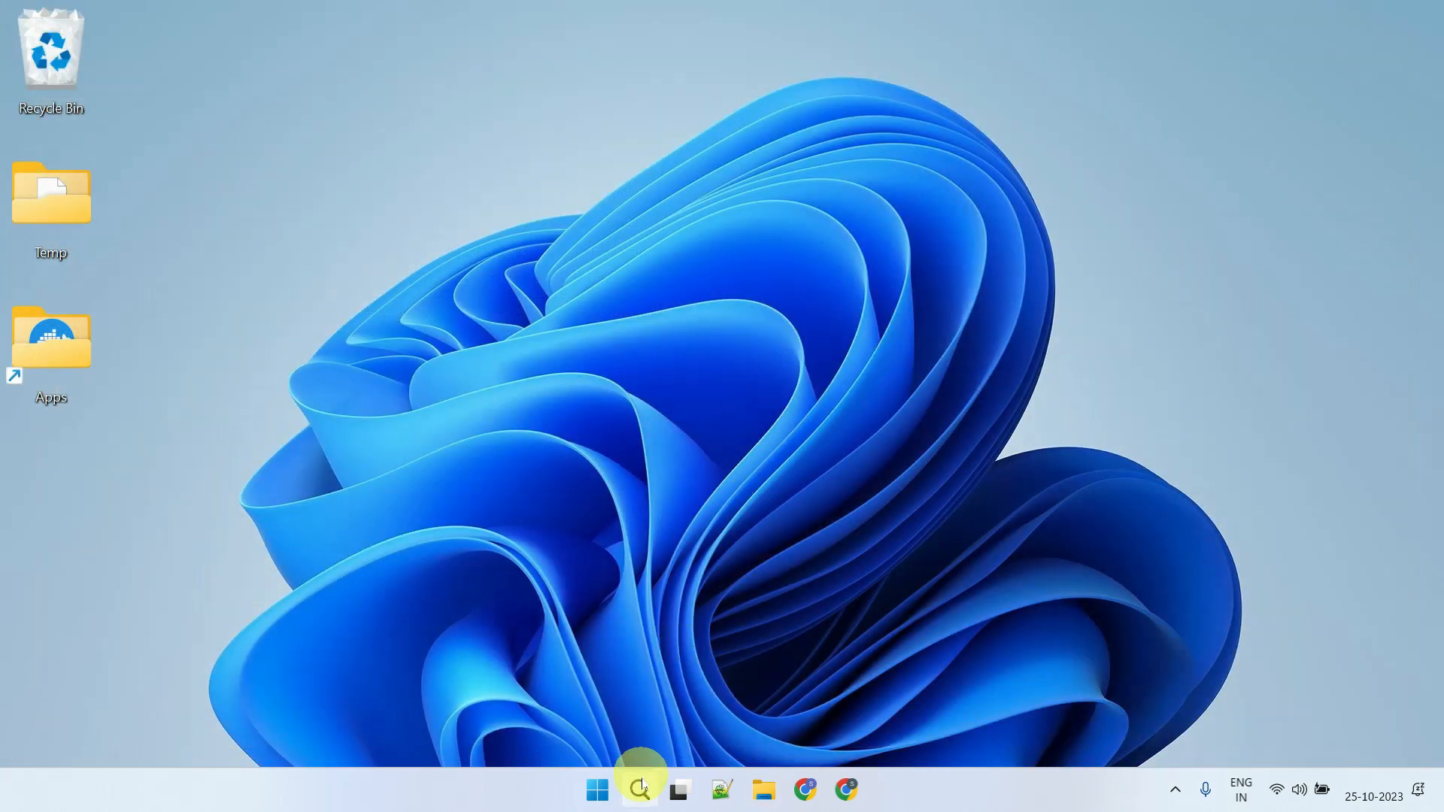
pyautogui.write('DOCker Desktop')
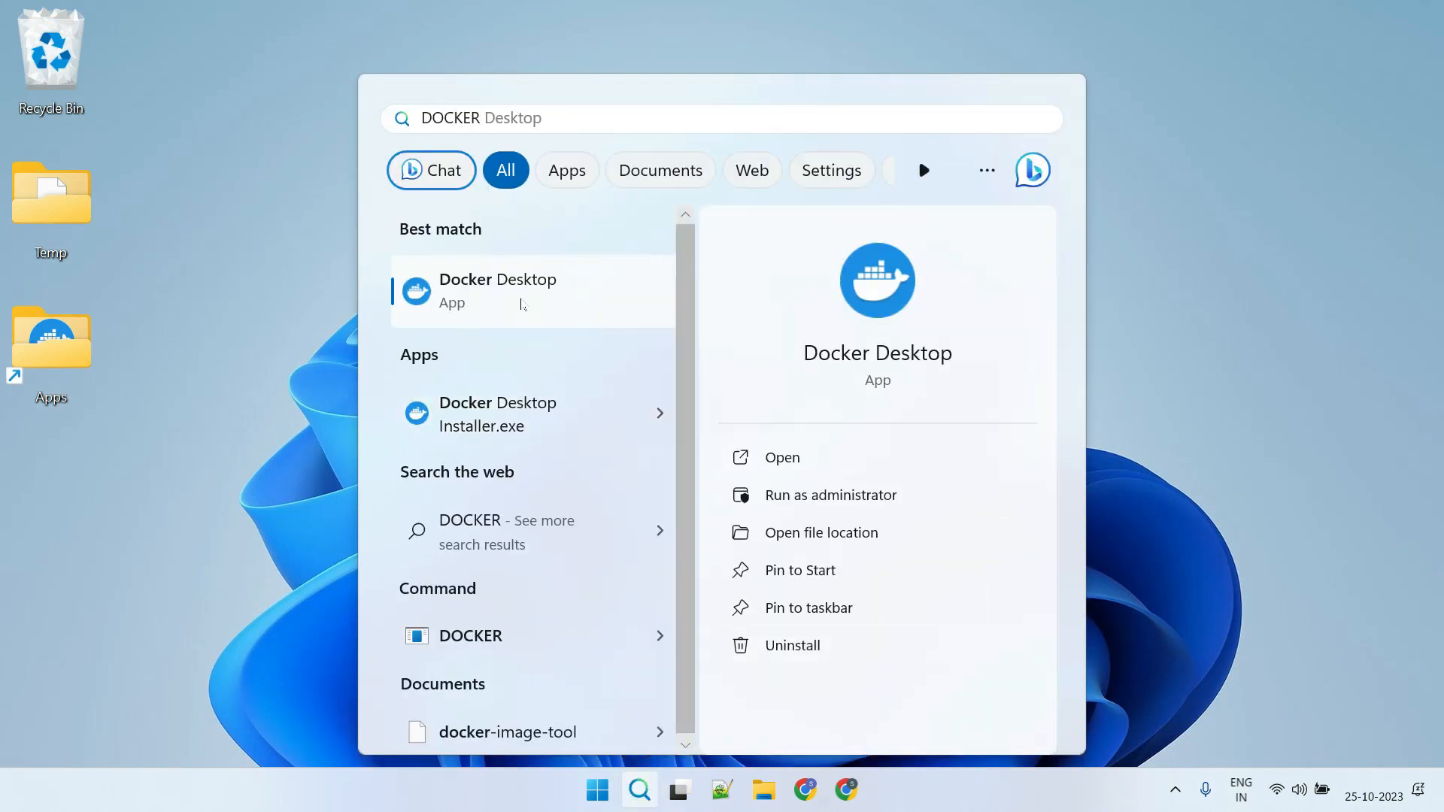
pyautogui.rightClick(498, 288)
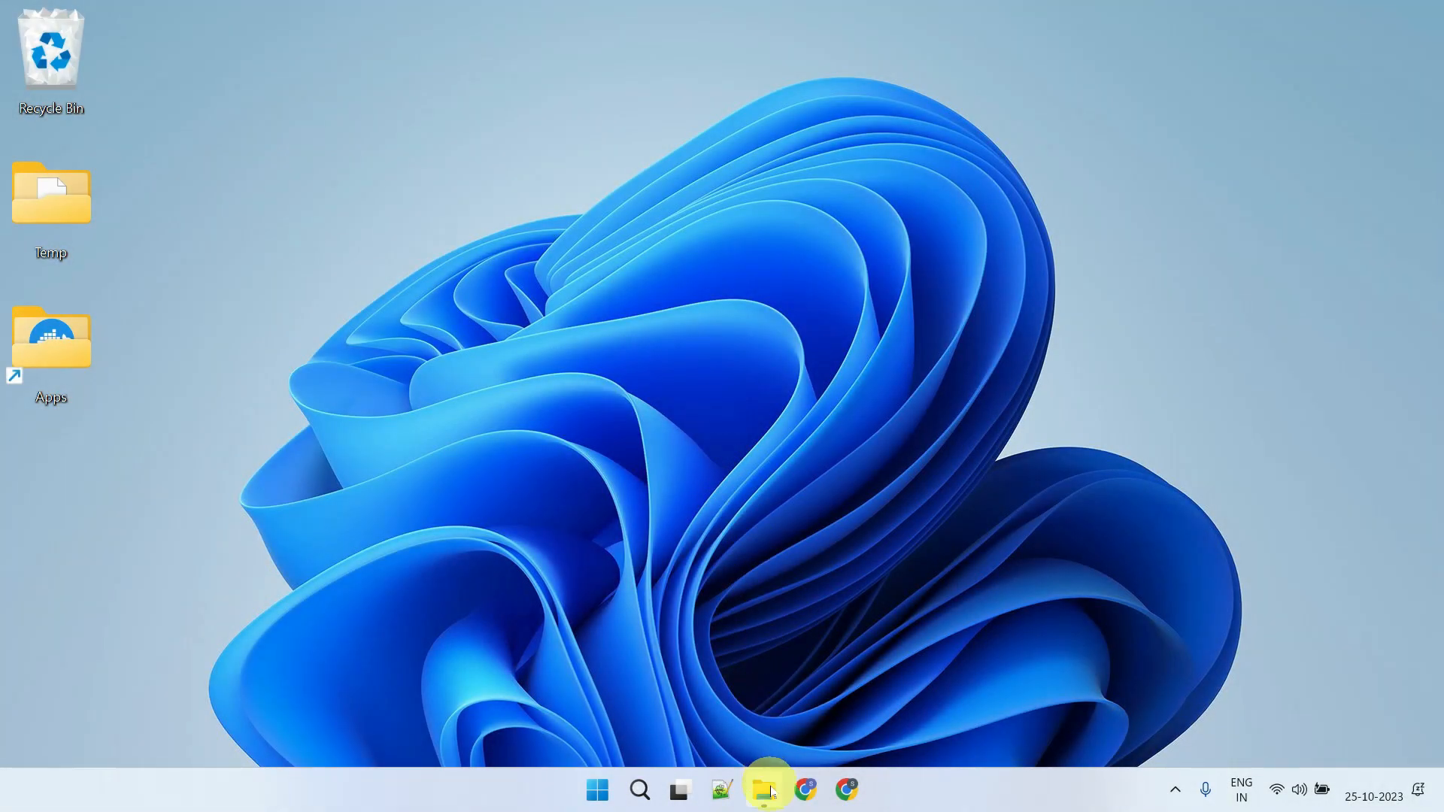
# Reopen %appdata%\Docker, select all its contents and delete them
pyautogui.click(766, 789)
pyautogui.write('%AppData%')
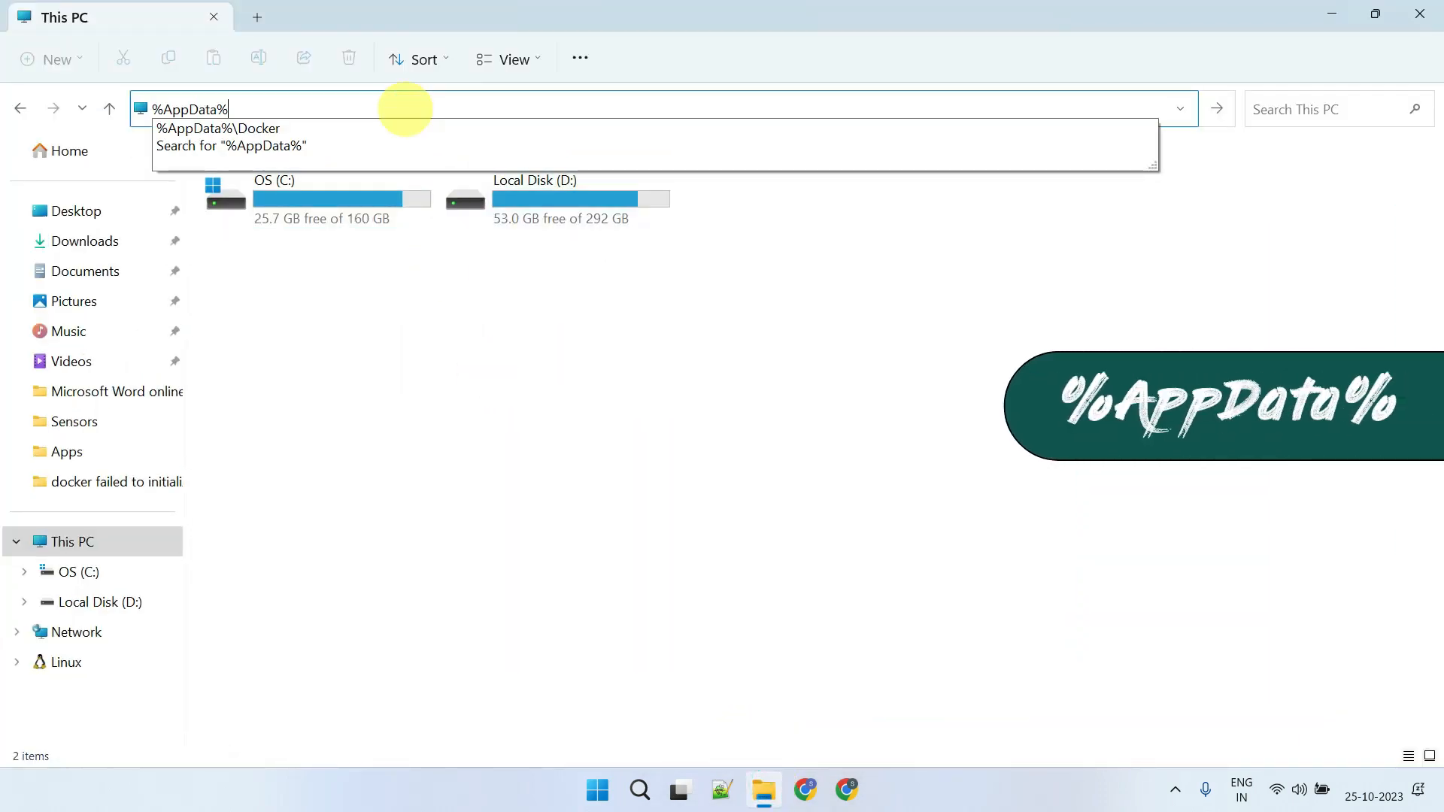
pyautogui.press('Enter')
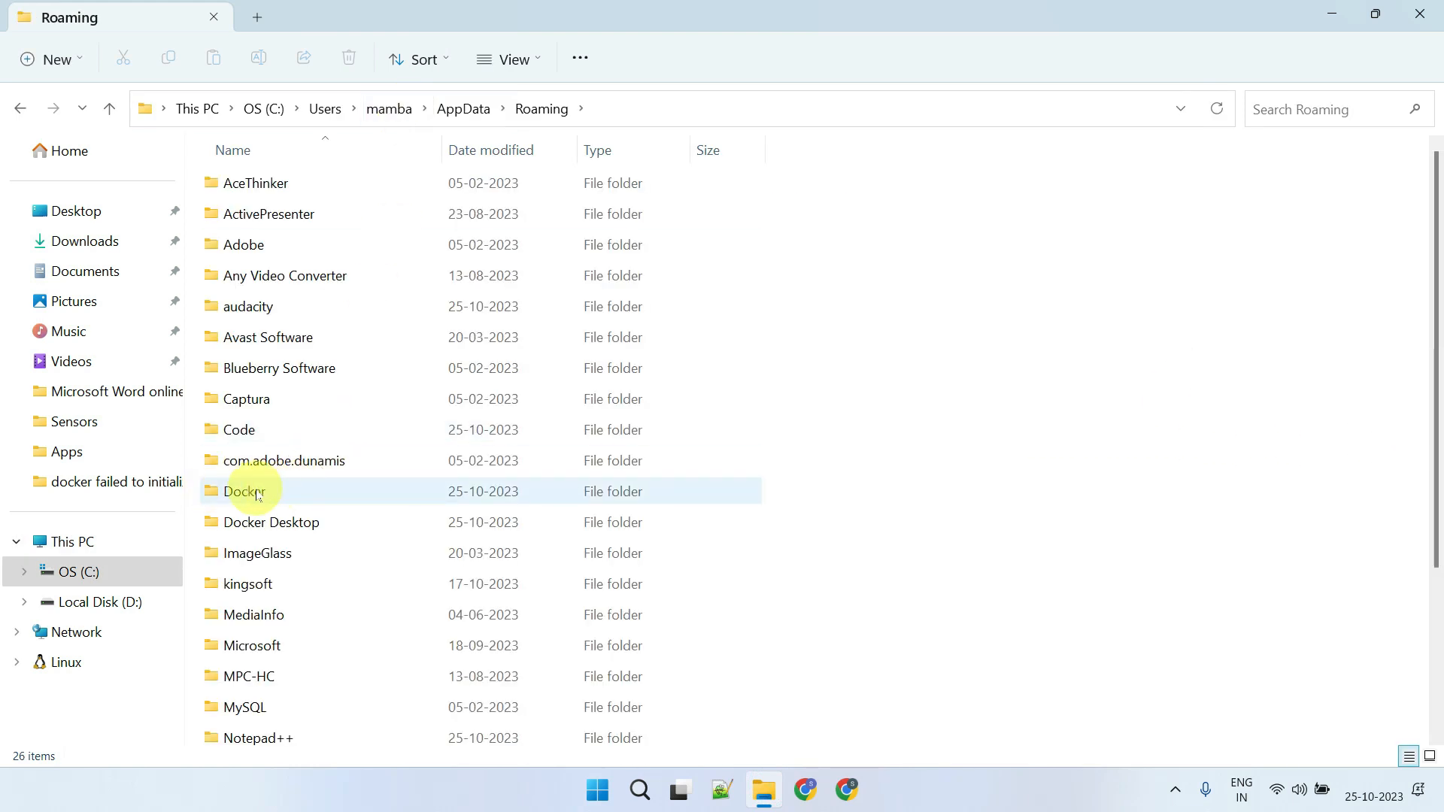
pyautogui.doubleClick(244, 491)
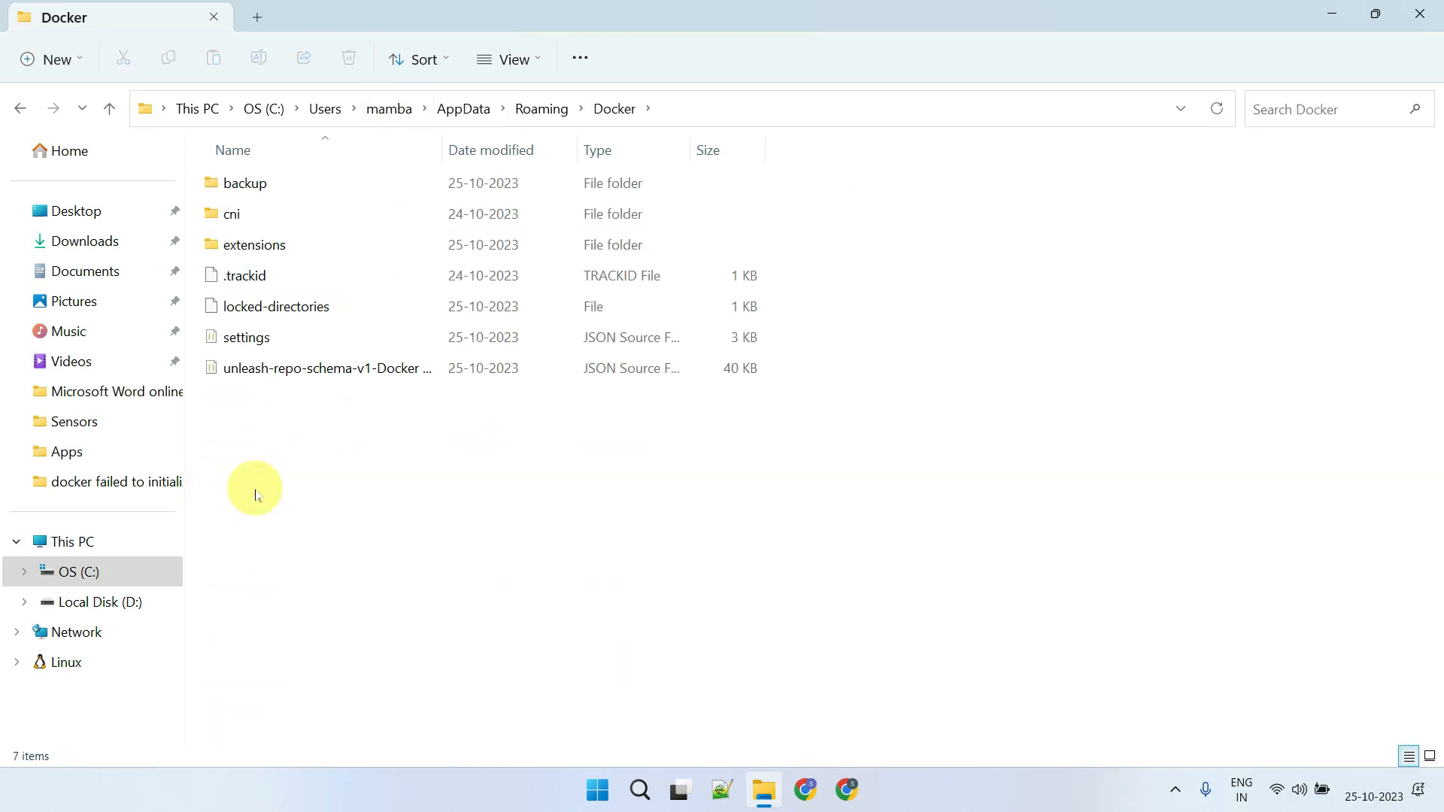
pyautogui.press('ctrl+a')
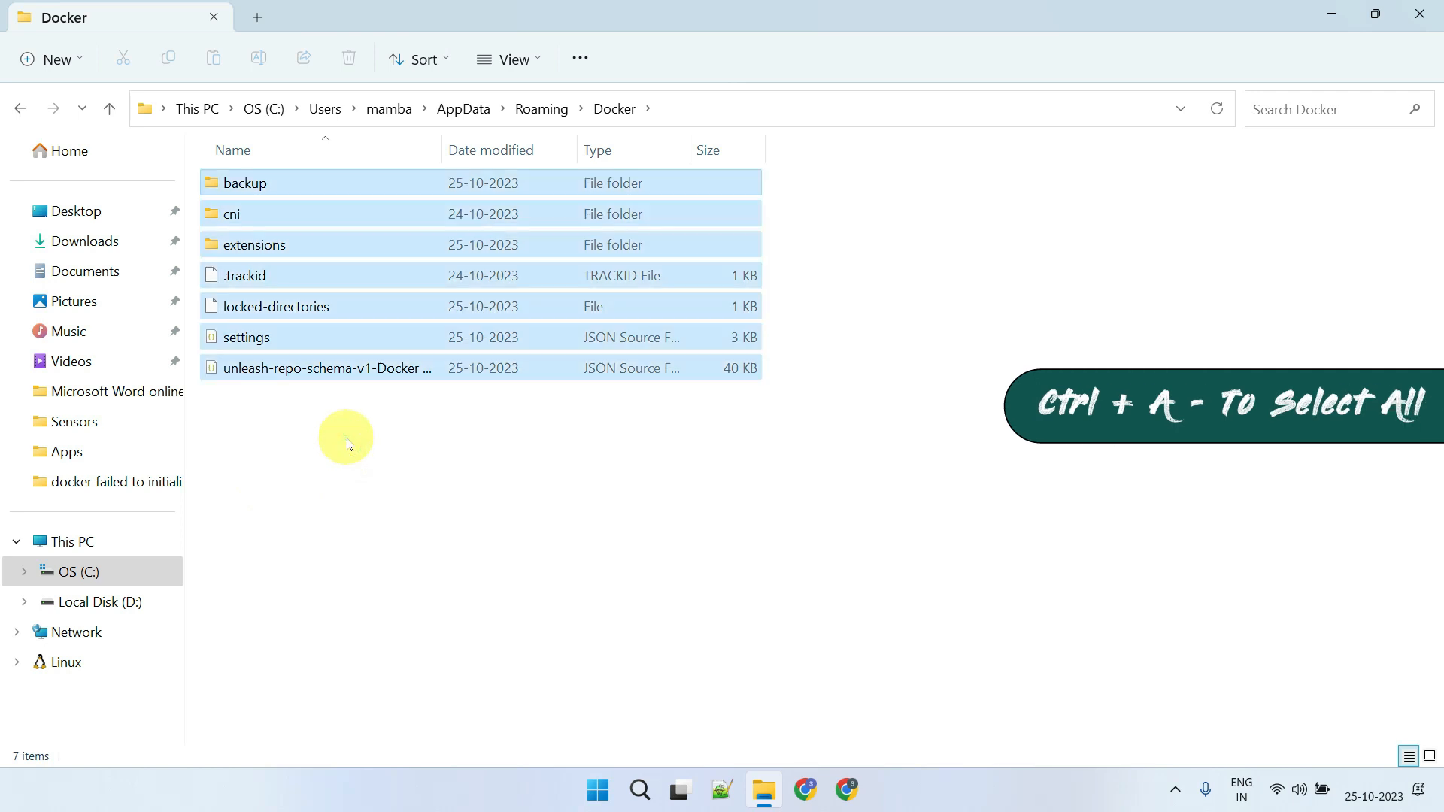
pyautogui.press('ctrl+a')
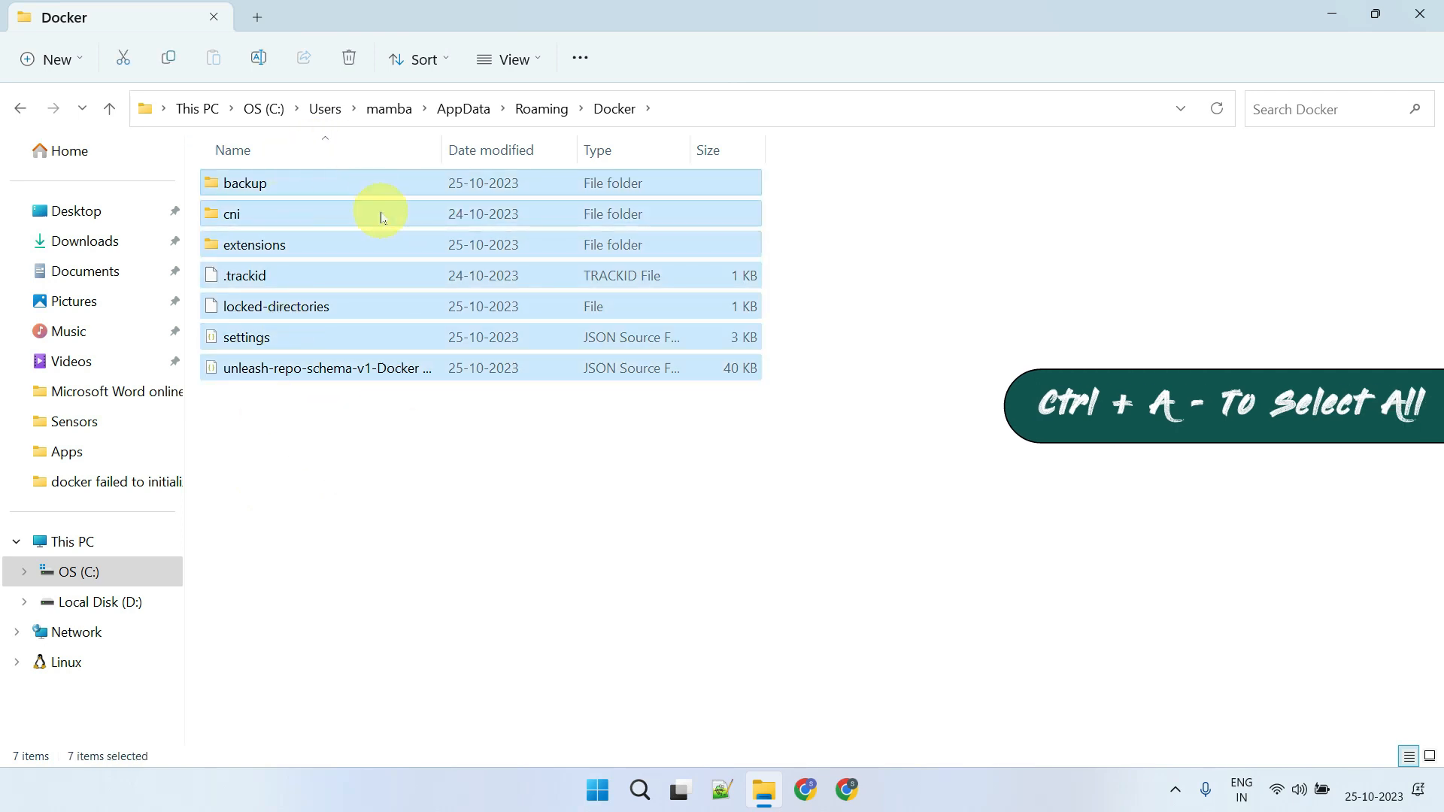
pyautogui.rightClick(381, 214)
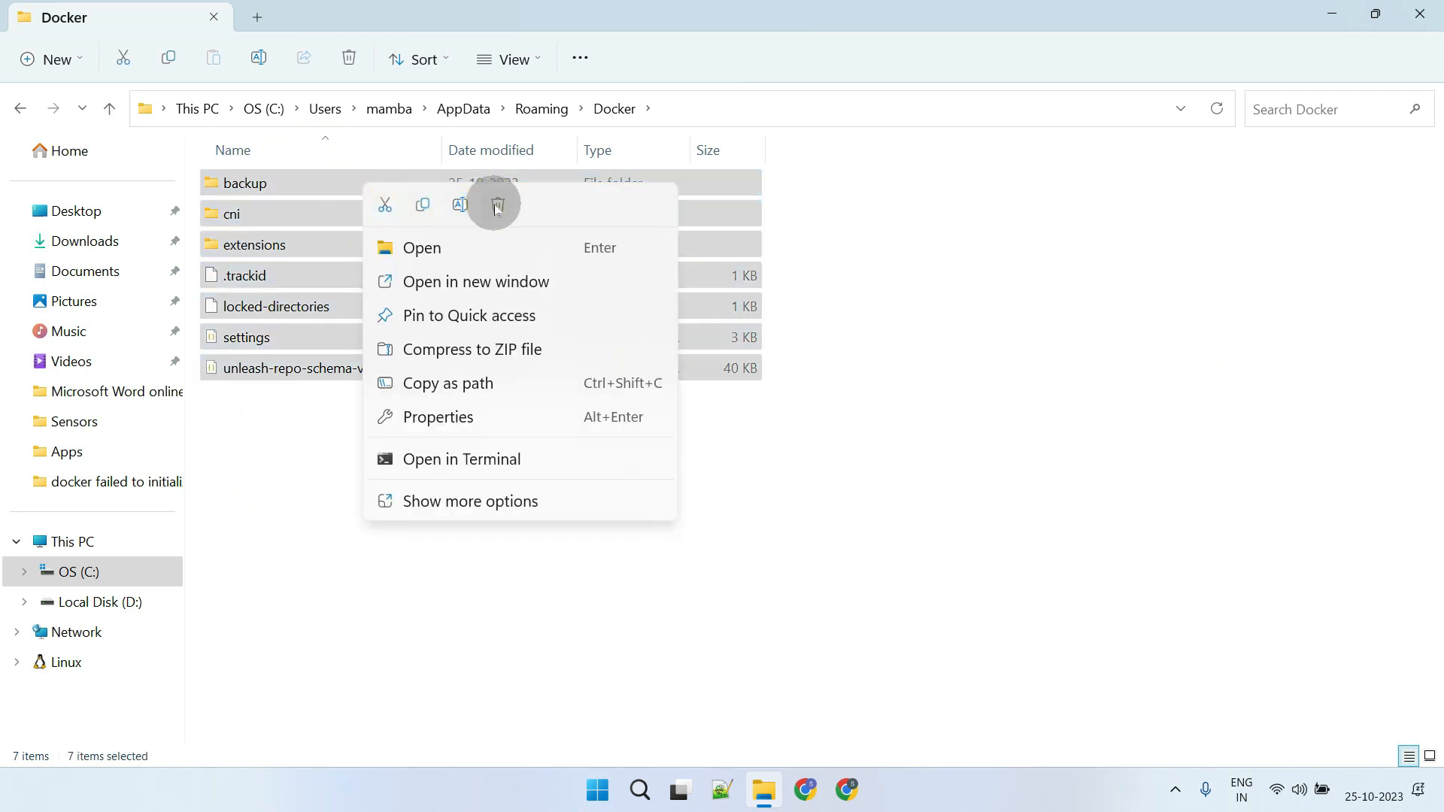
pyautogui.click(495, 204)
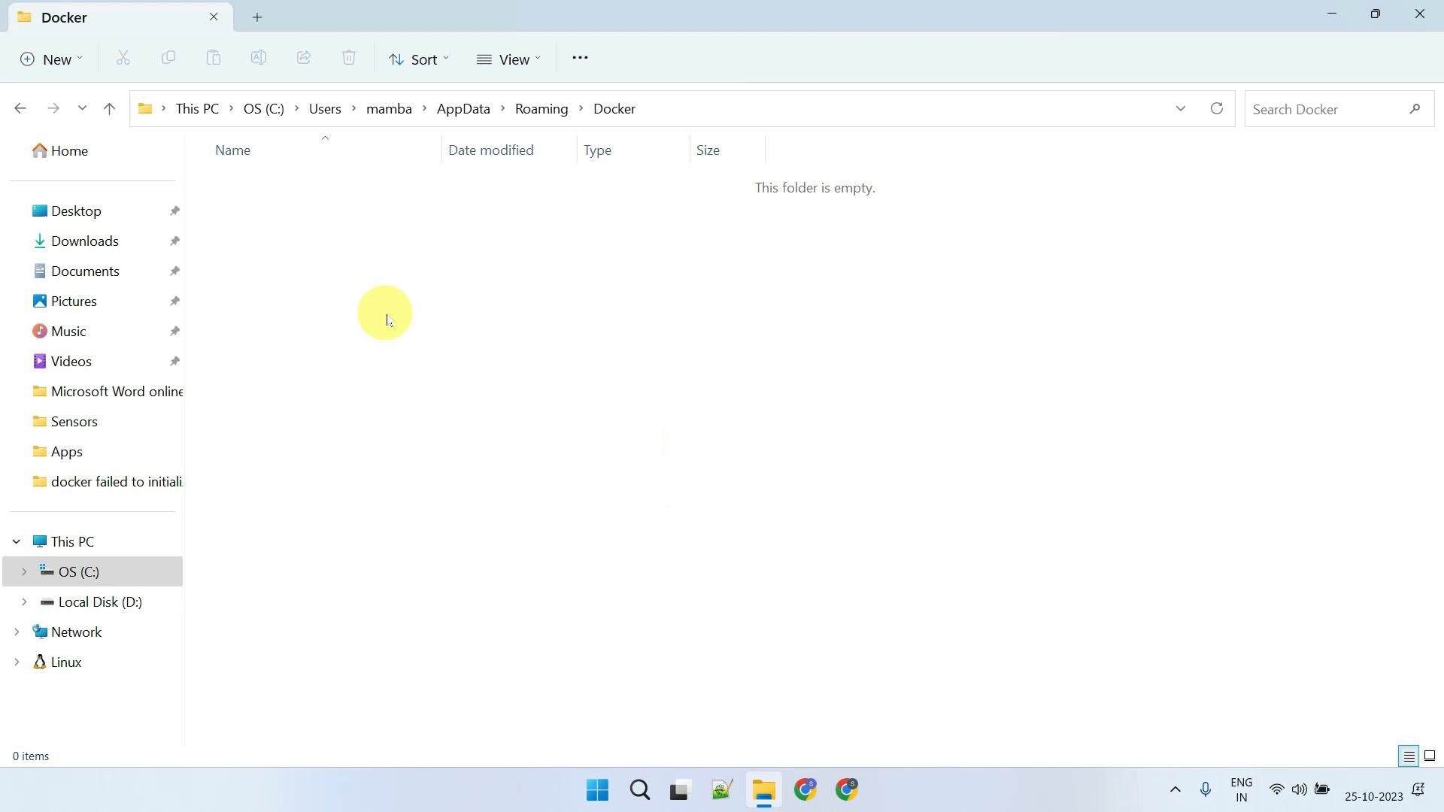
pyautogui.moveTo(578, 192)
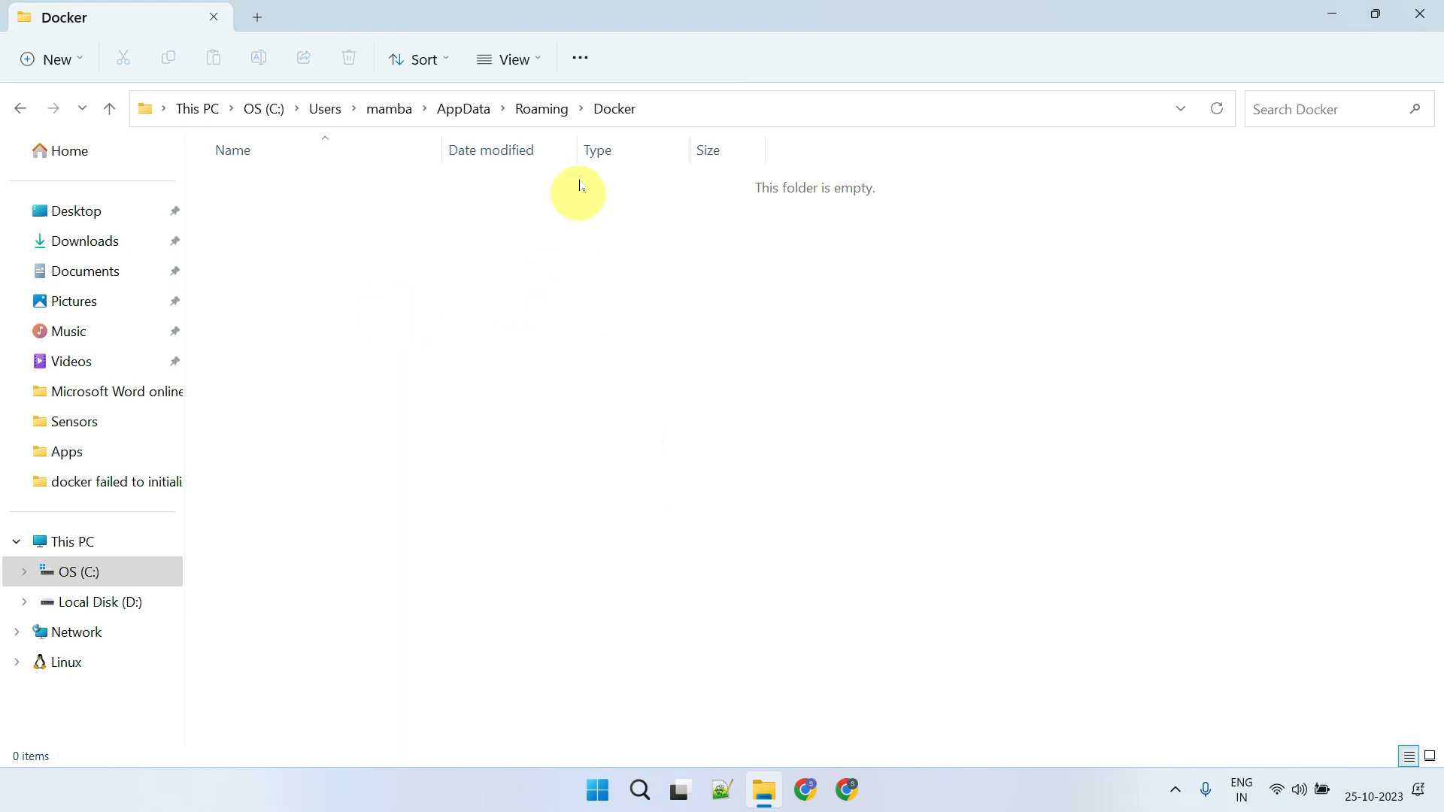
pyautogui.moveTo(541, 108)
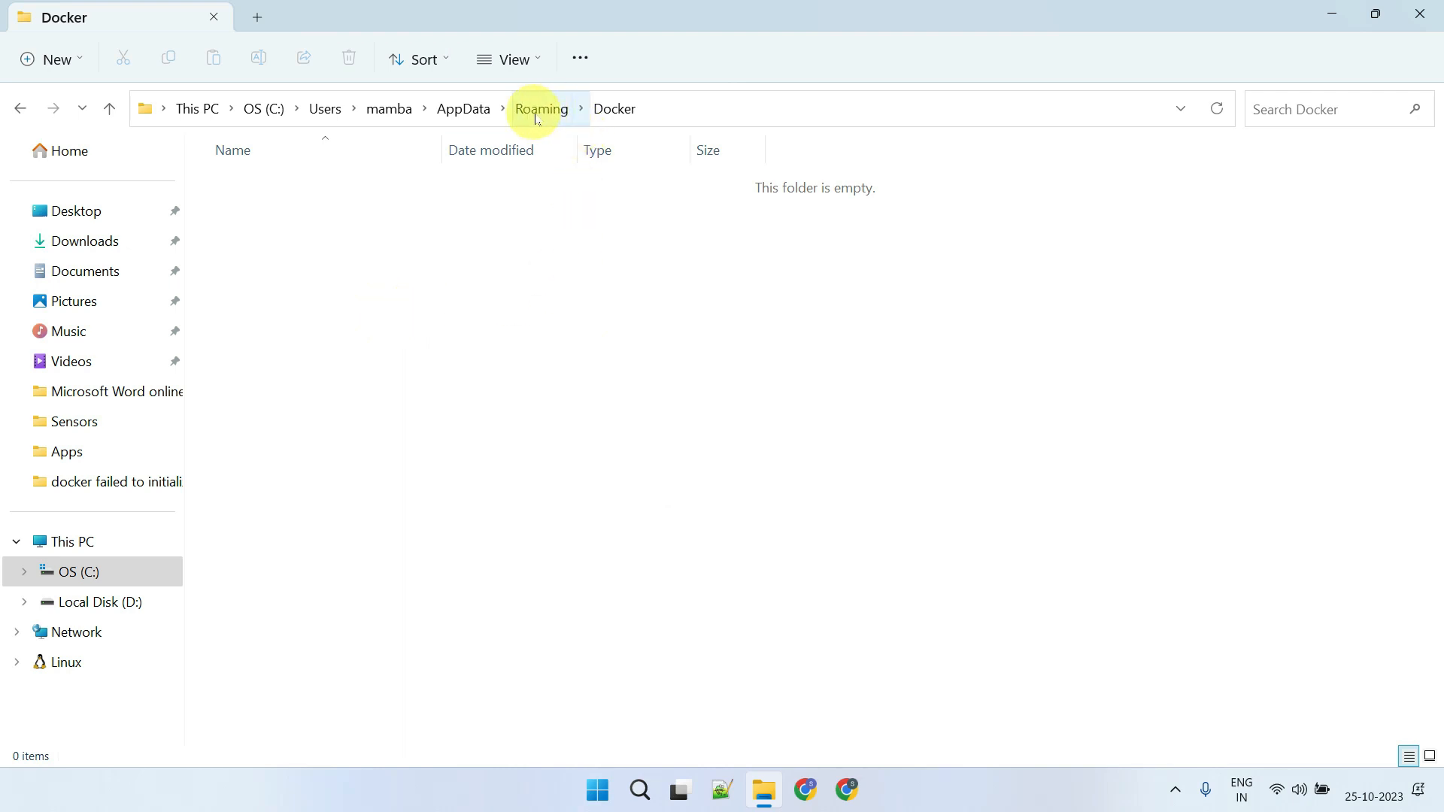
# Delete all contents of the Roaming Docker Desktop folder
pyautogui.click(541, 108)
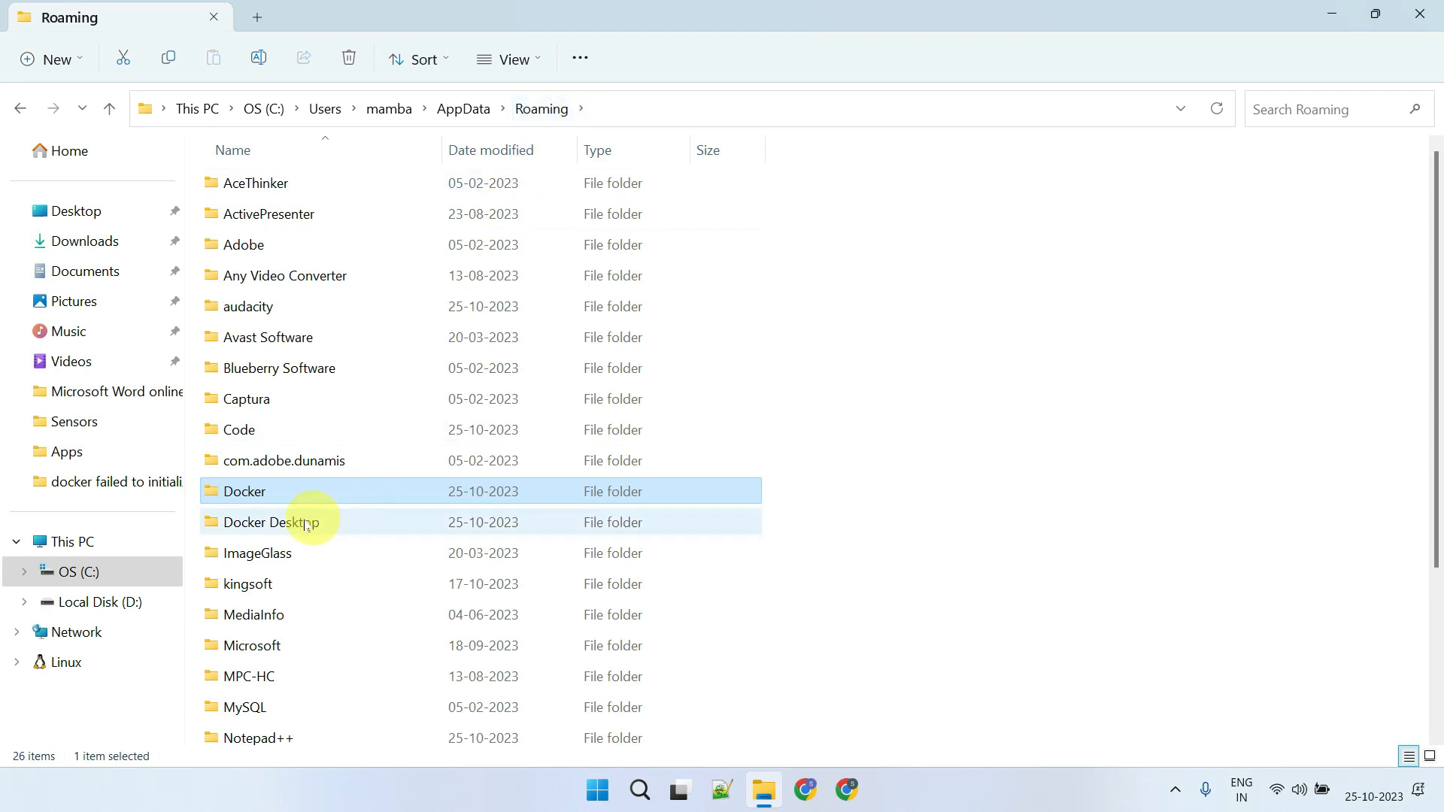
pyautogui.doubleClick(275, 522)
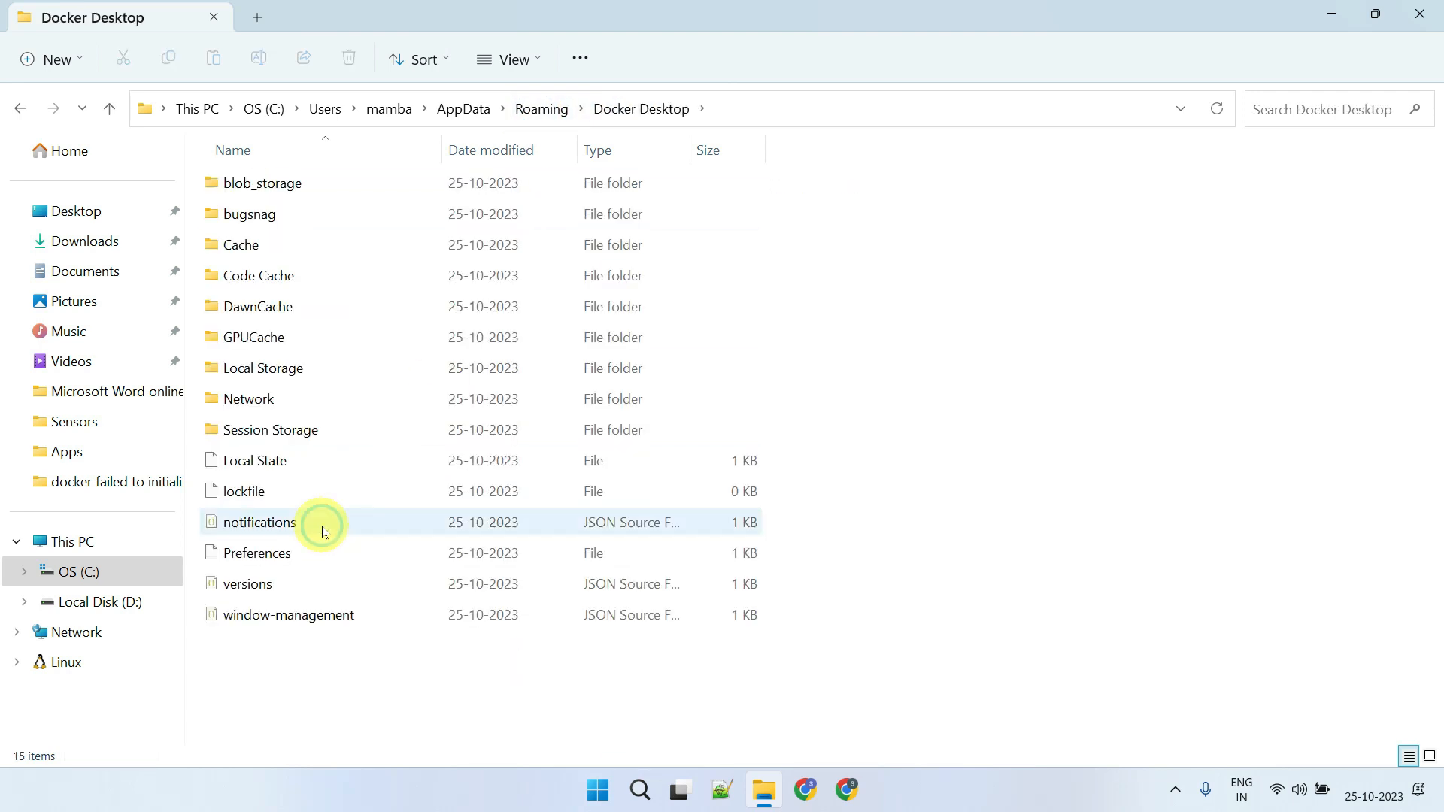
pyautogui.press('ctrl+a')
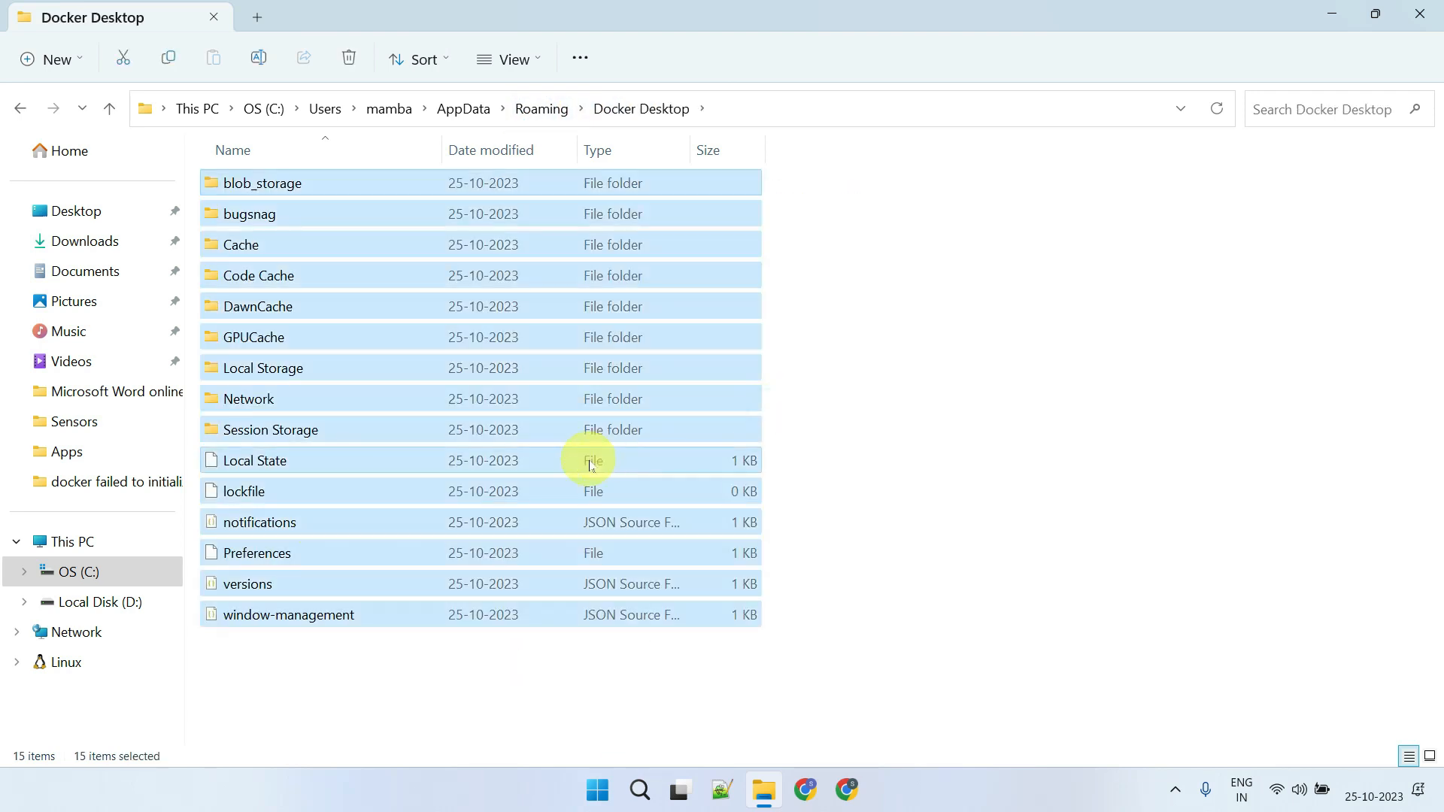
pyautogui.rightClick(589, 460)
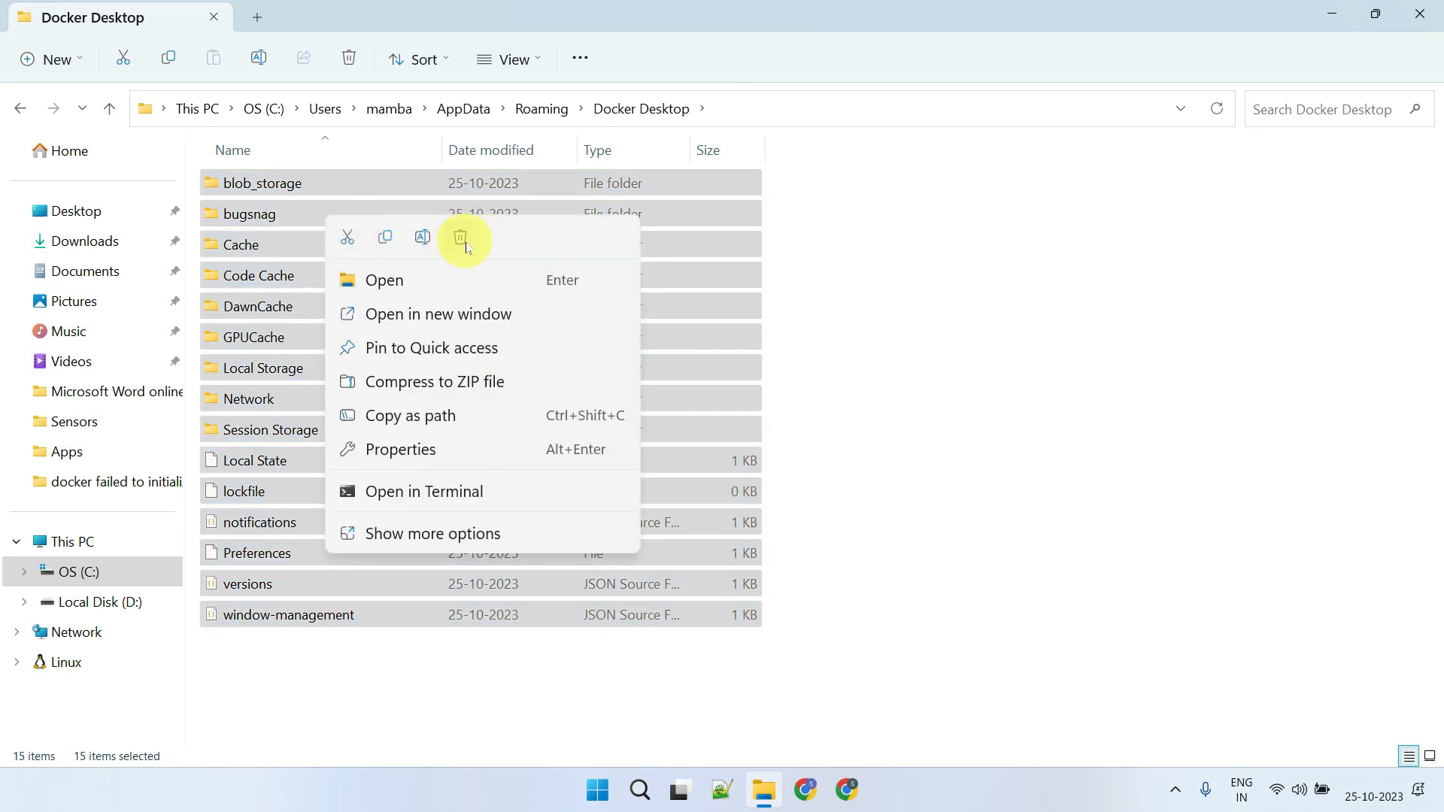
pyautogui.click(460, 237)
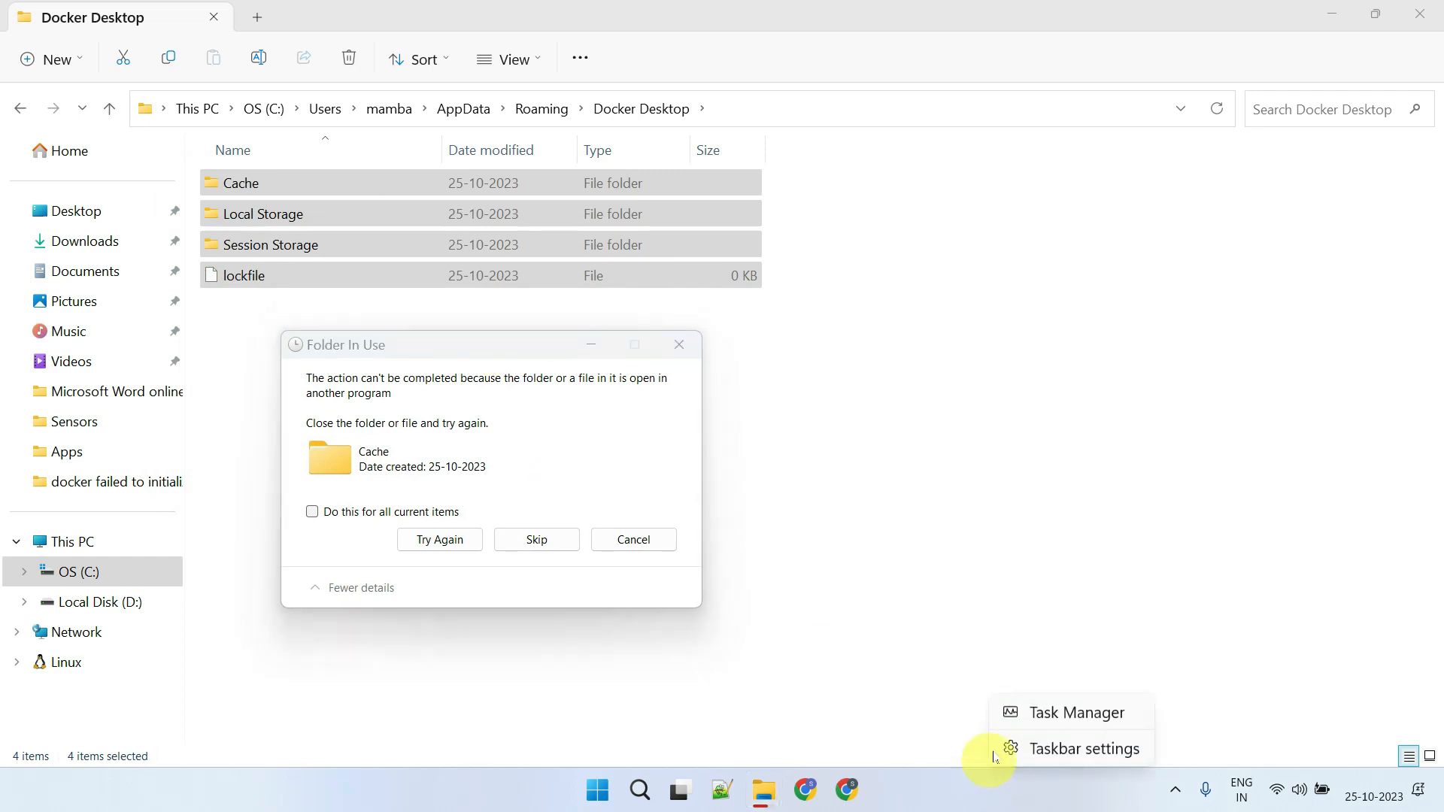
# Check the running processes in Task Manager, then close it
pyautogui.click(1075, 712)
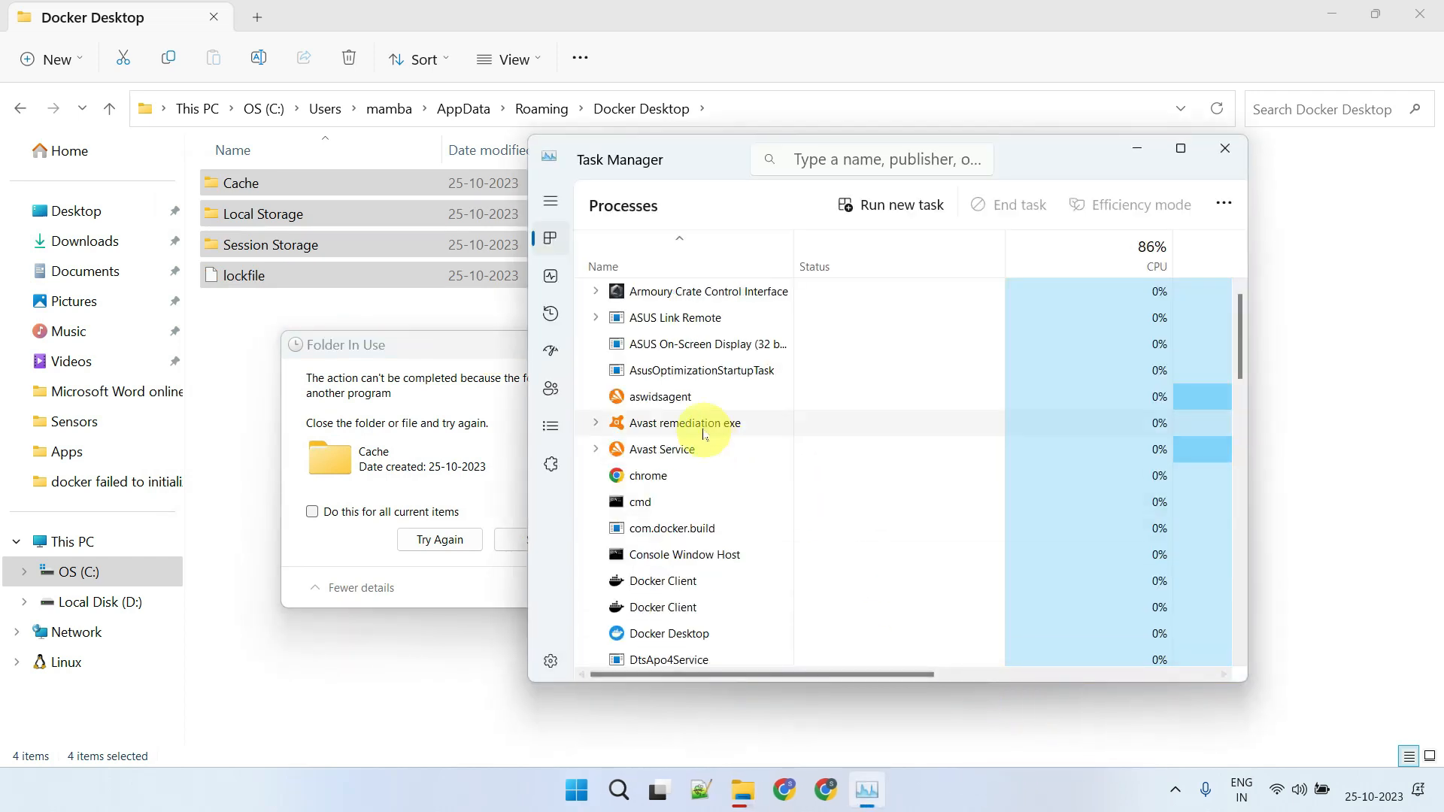
pyautogui.scroll(-3)
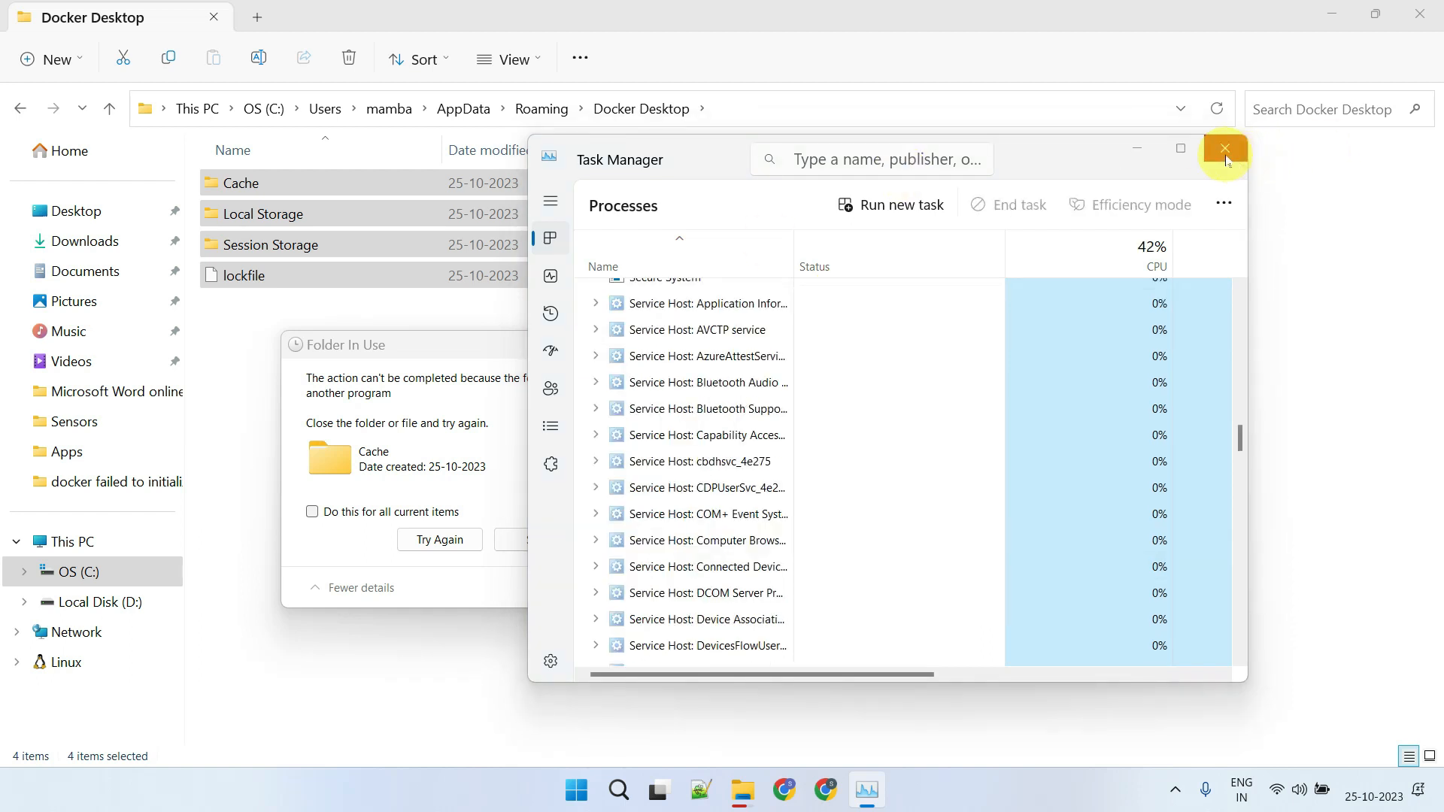
pyautogui.click(1224, 148)
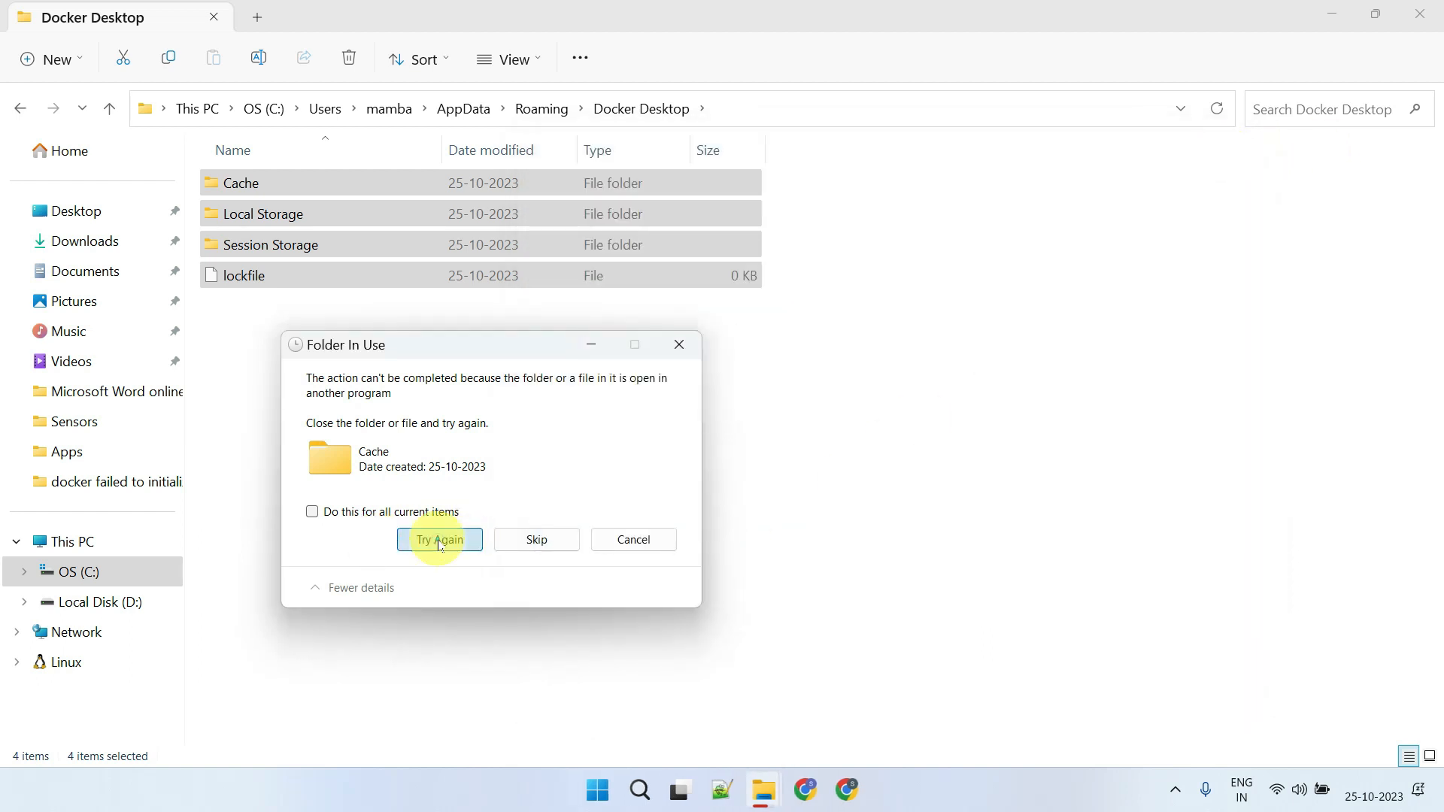
# Retry deleting the in-use Cache folder, restart Windows, and search for DOCKER
pyautogui.click(439, 540)
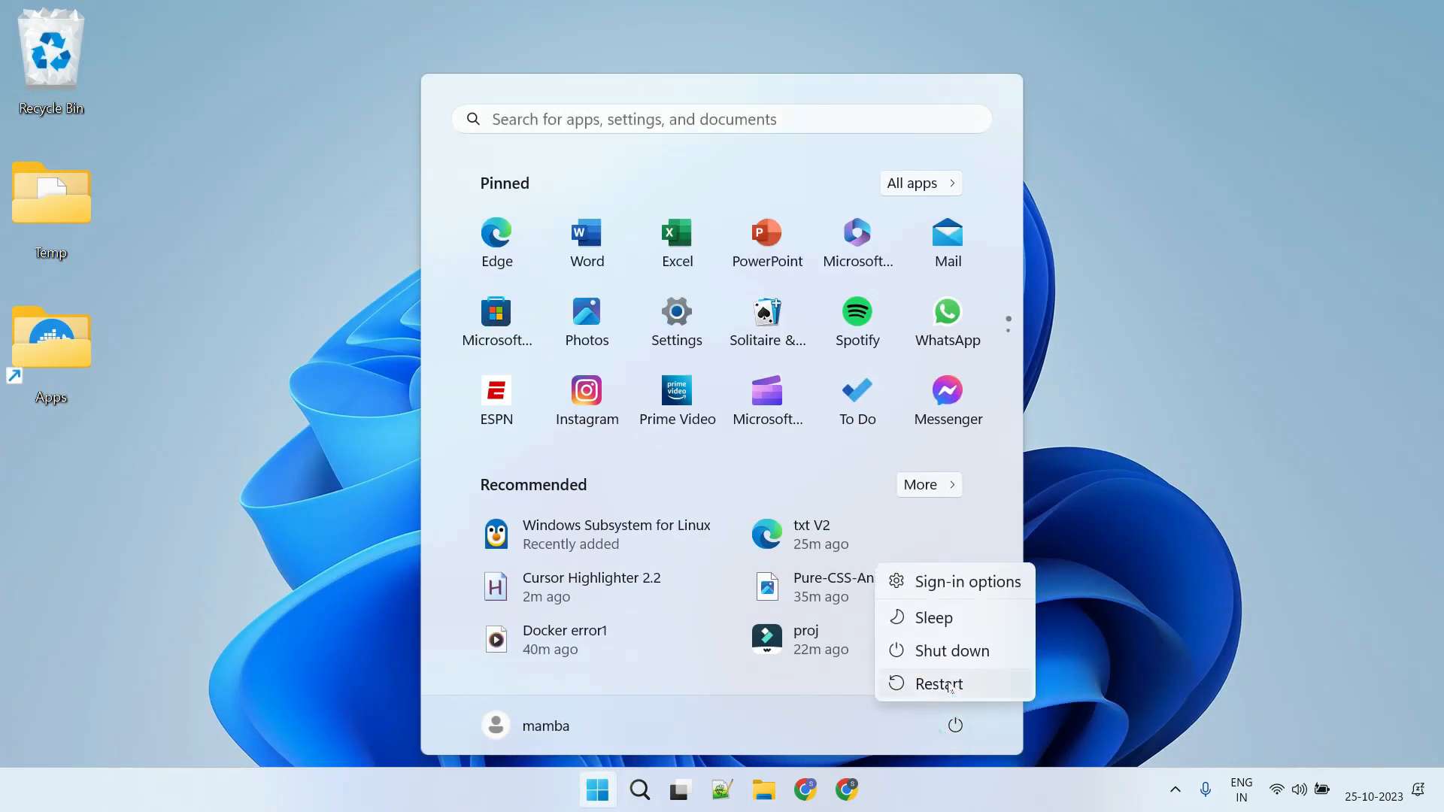
pyautogui.click(939, 684)
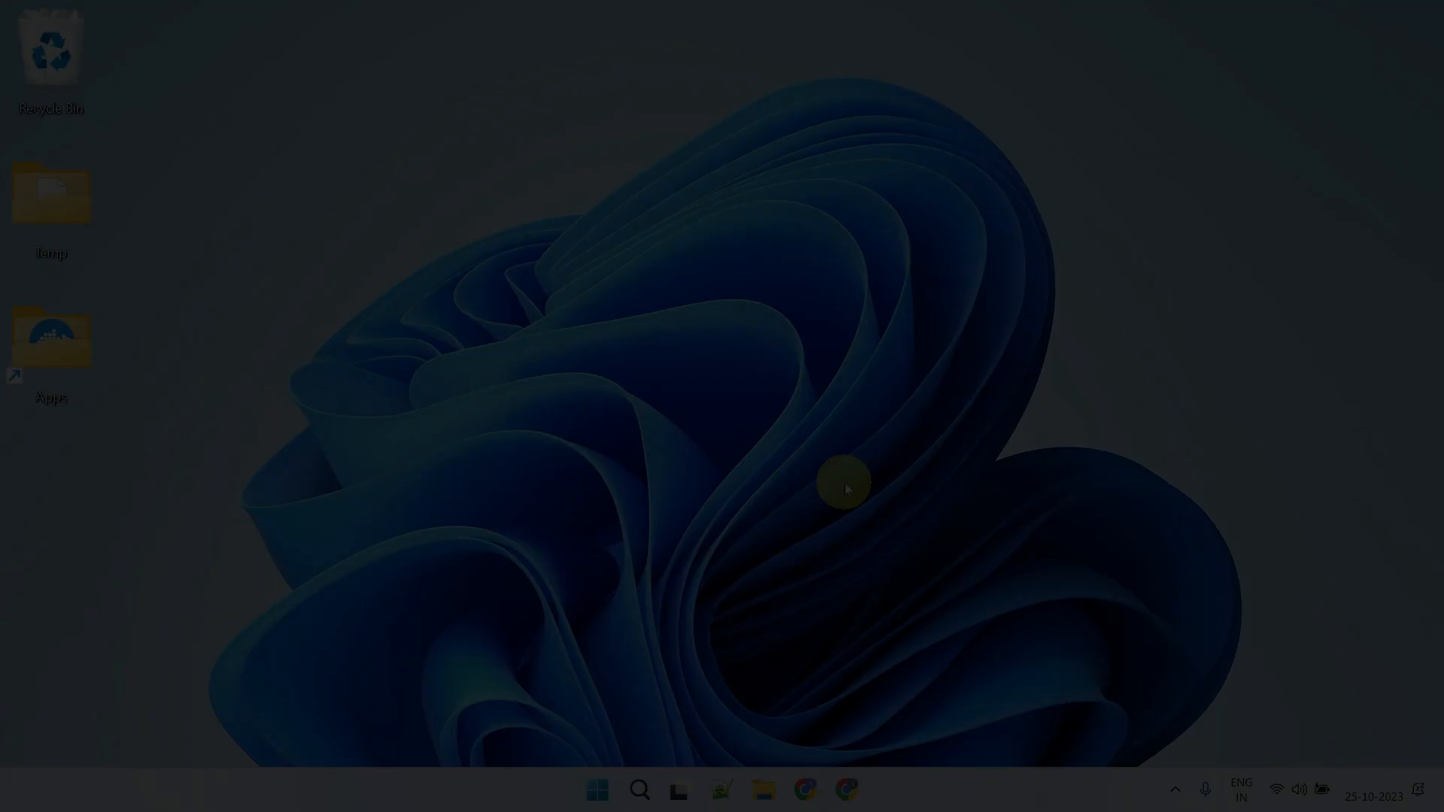
pyautogui.write('DOCKER')
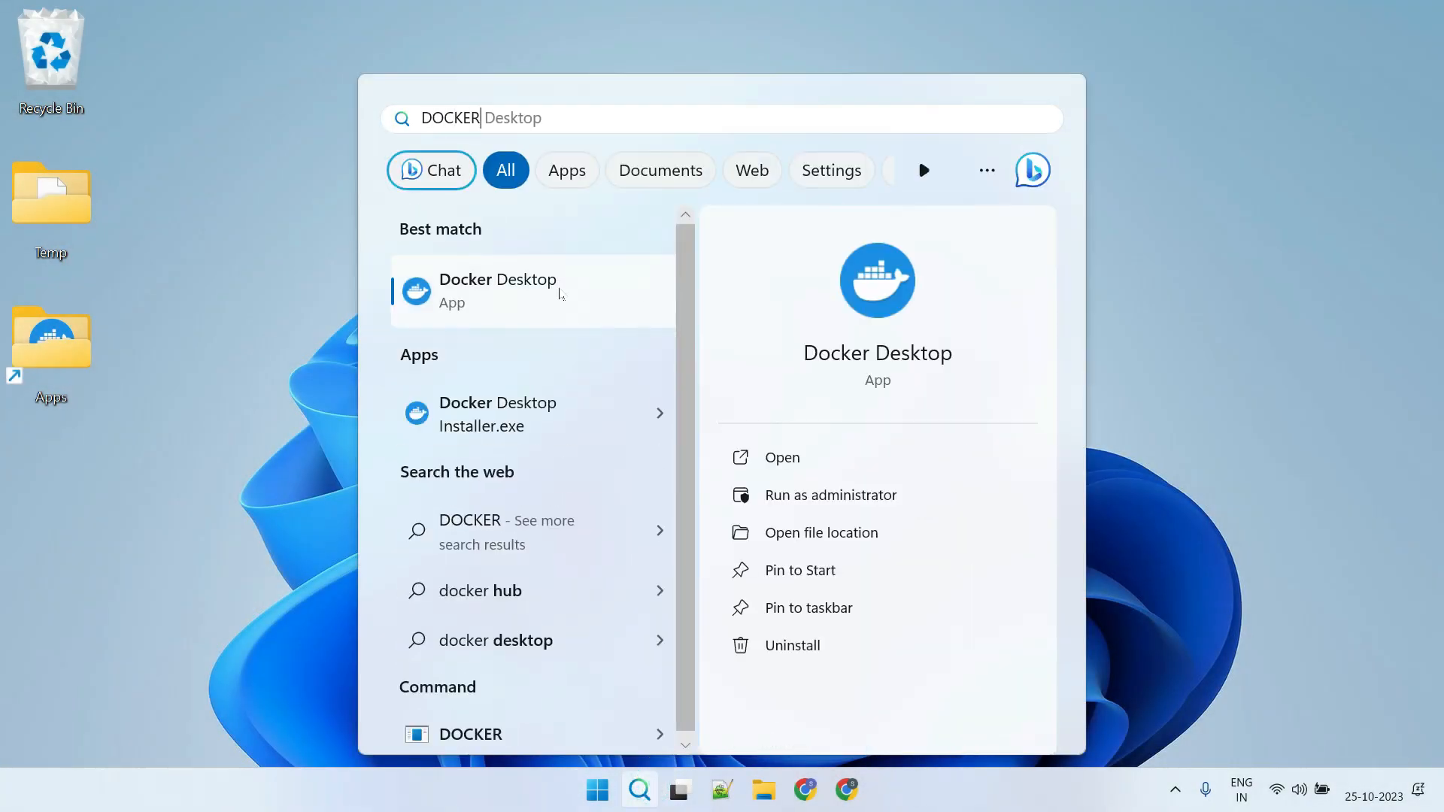
# Run Docker Desktop as administrator from the search result
pyautogui.rightClick(497, 290)
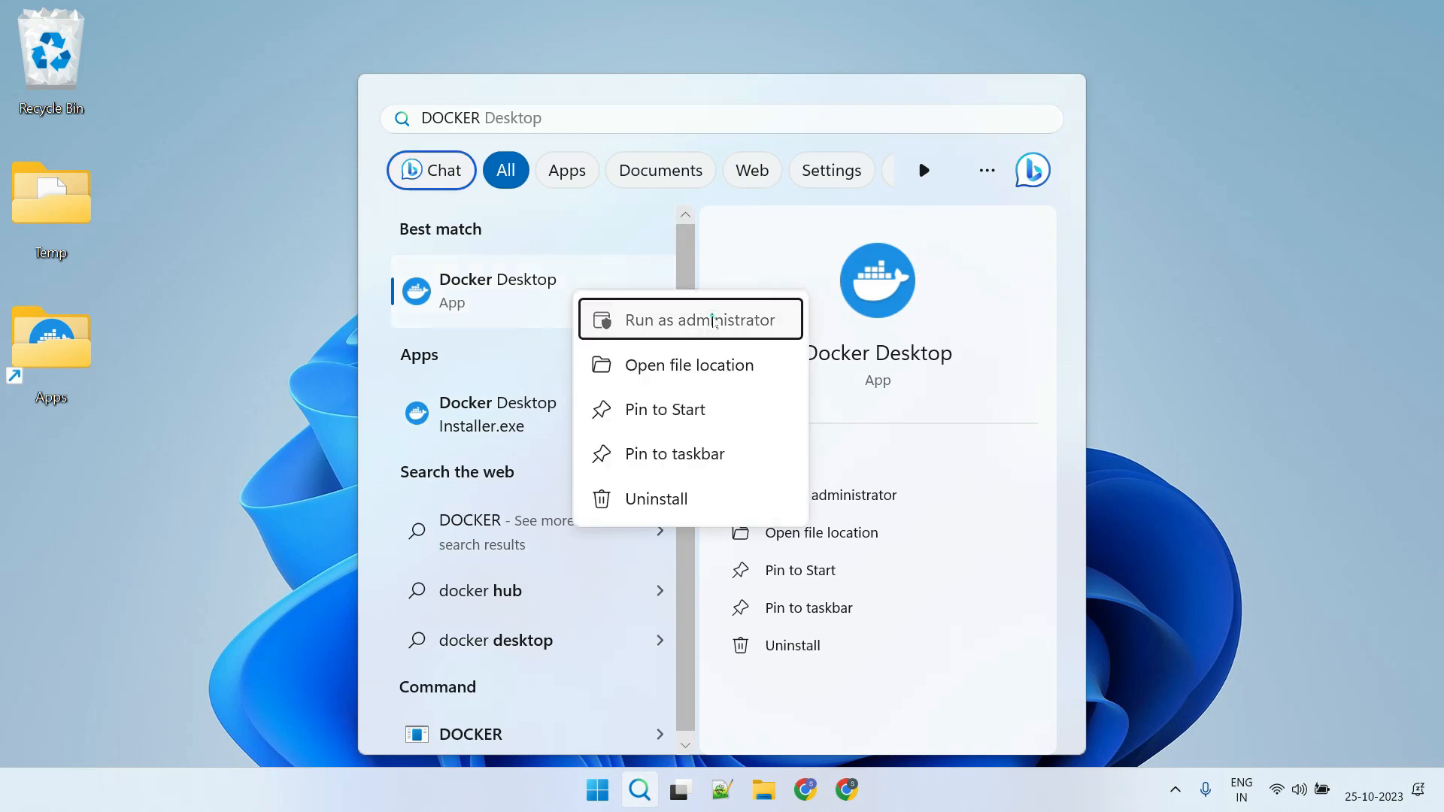
pyautogui.click(690, 320)
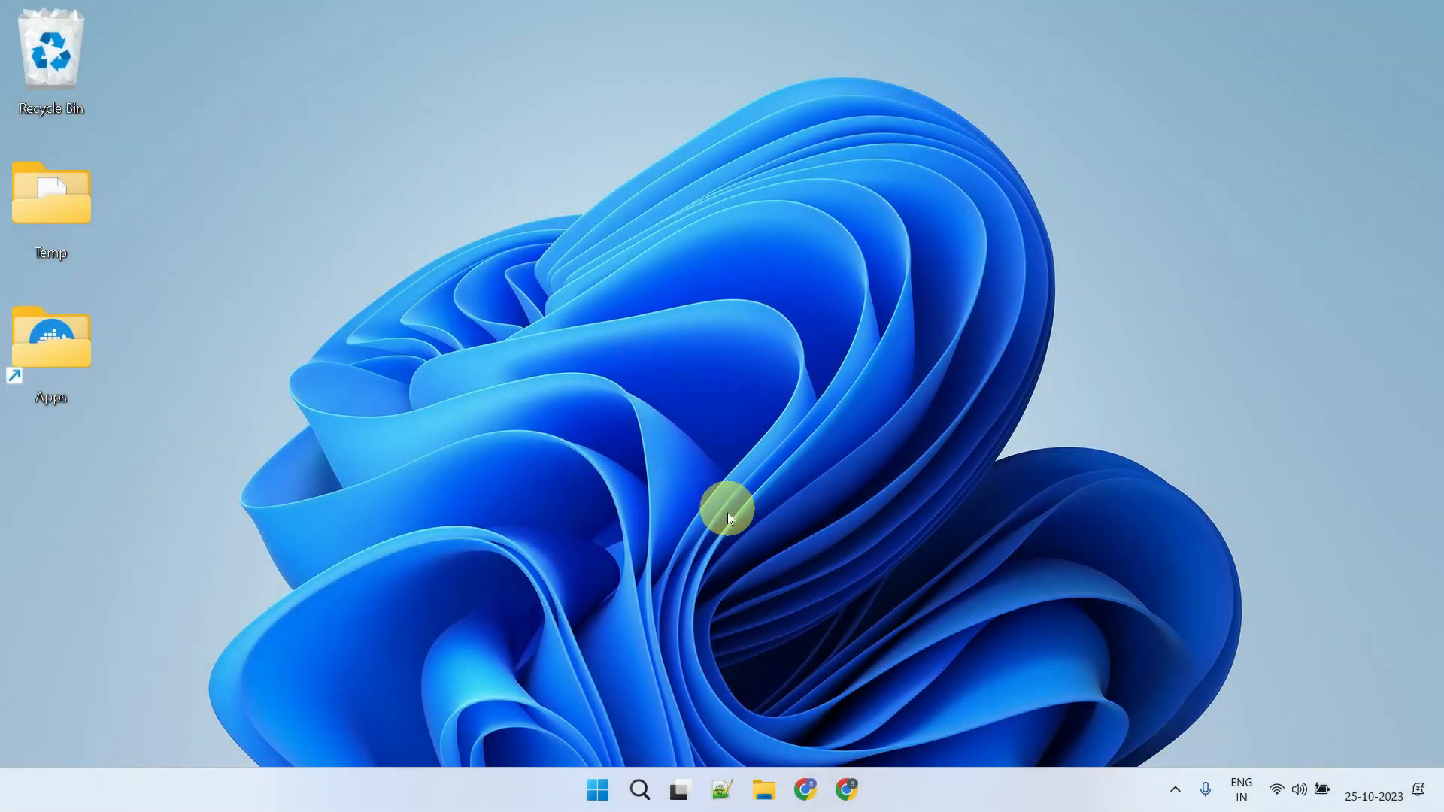
# Confirm Virtual Machine Platform, Hypervisor Platform and WSL are enabled in Windows Features
pyautogui.write('windows features')
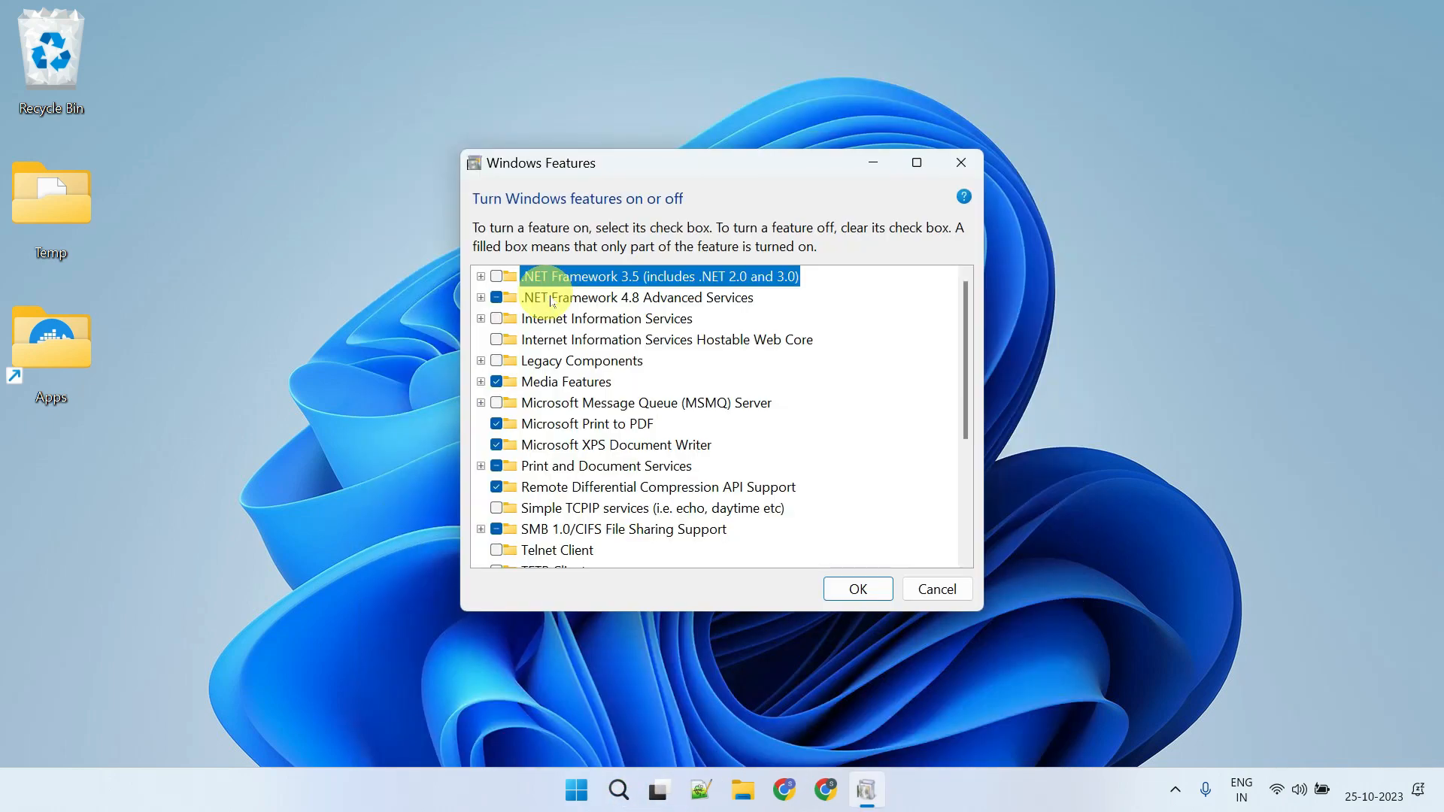
pyautogui.scroll(-3)
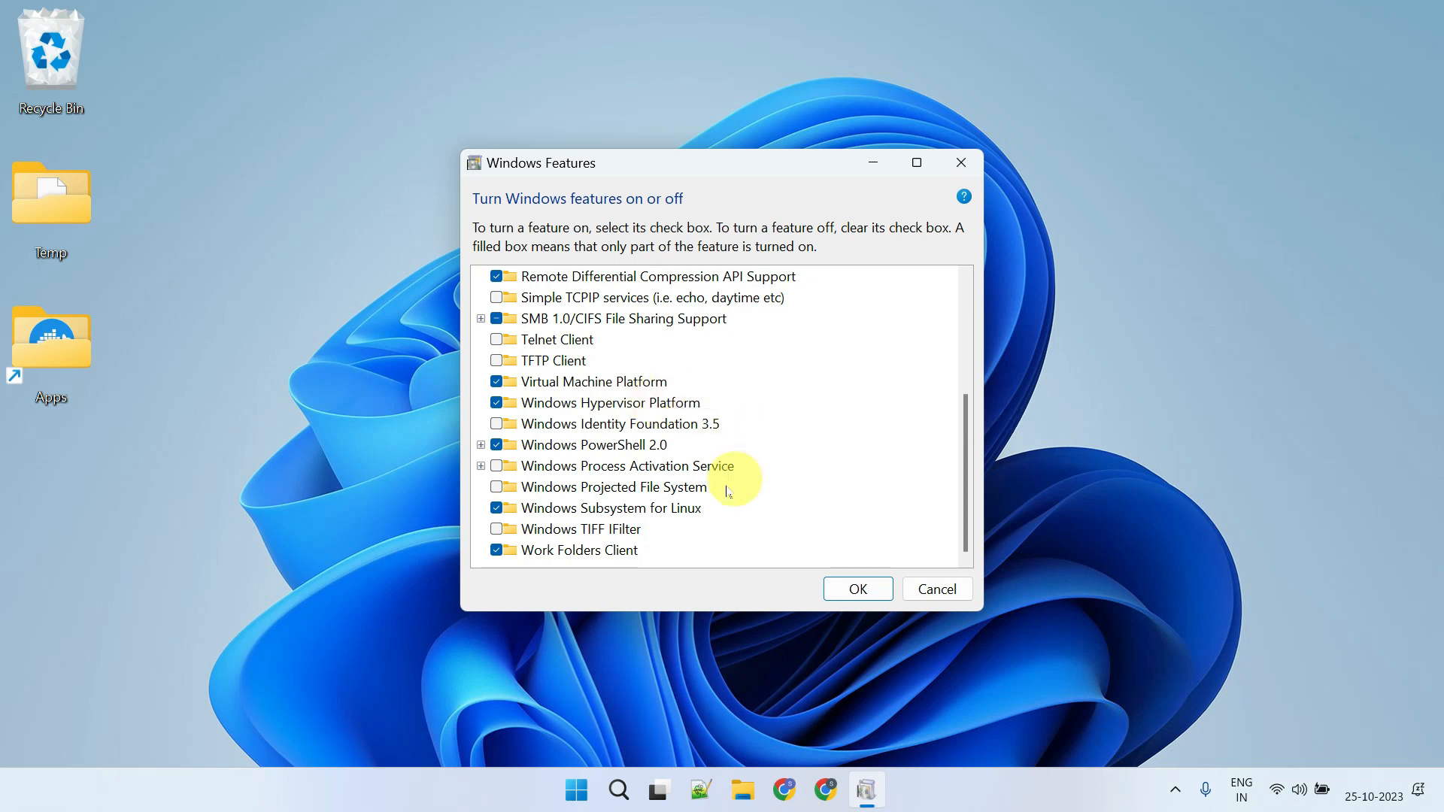
pyautogui.moveTo(663, 508)
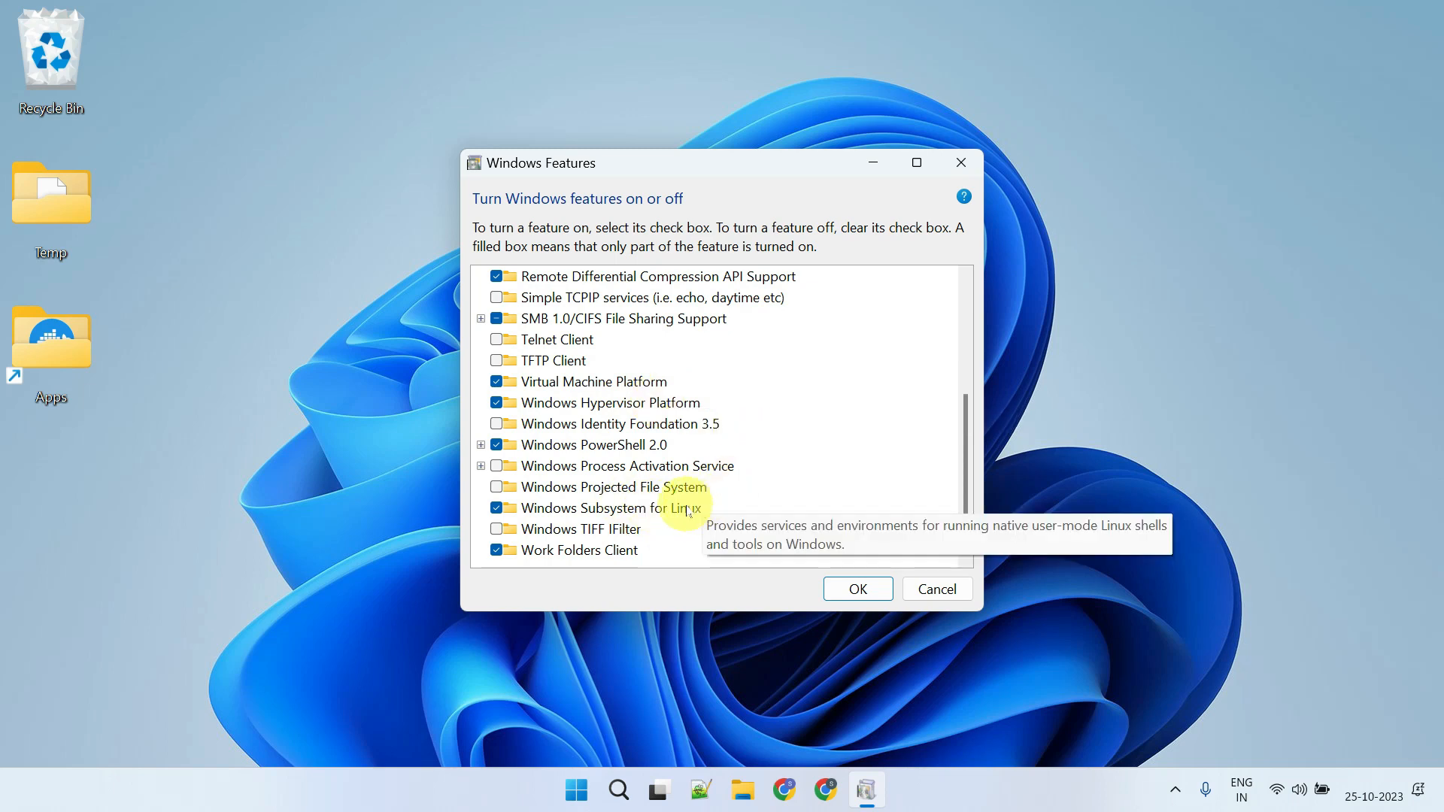
pyautogui.moveTo(838, 500)
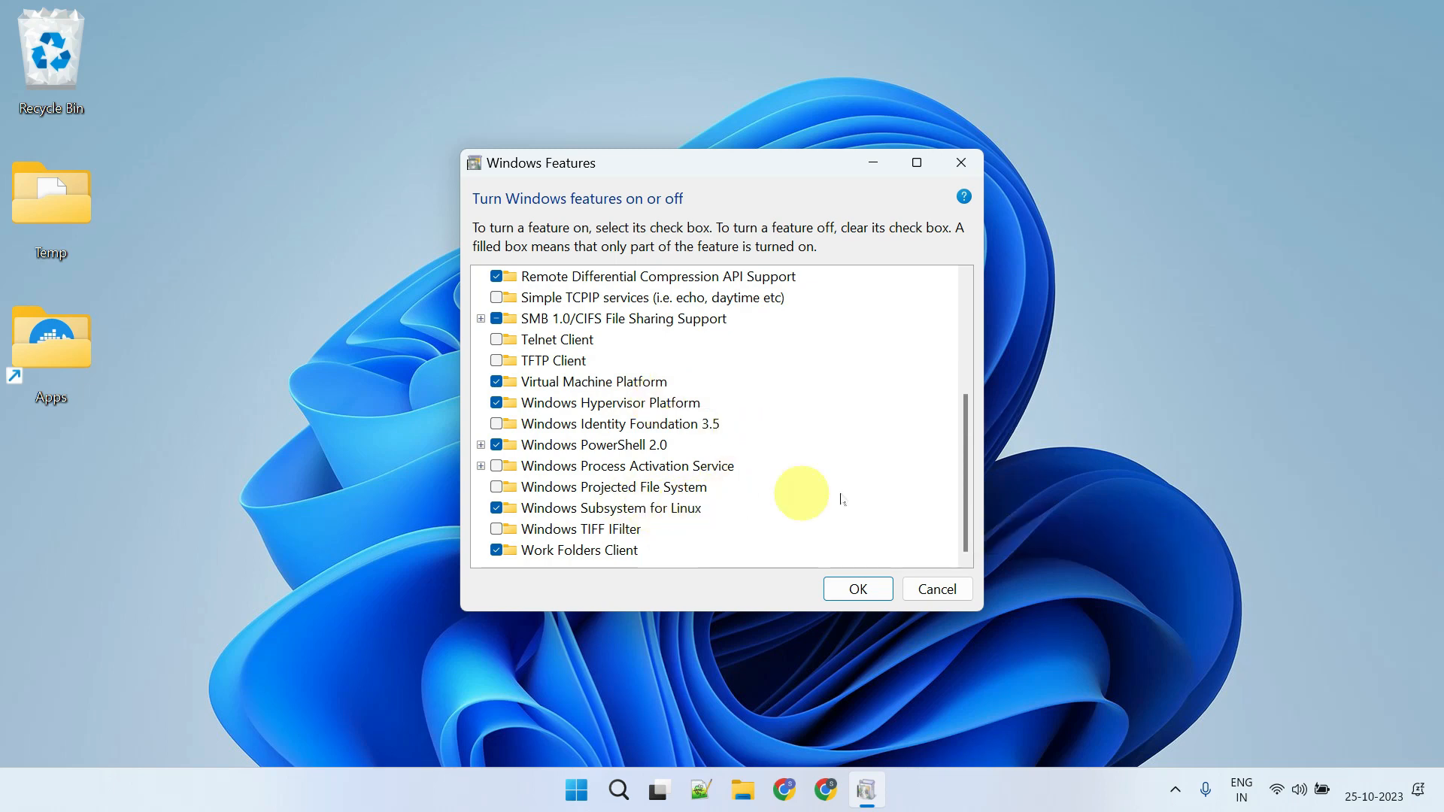
pyautogui.click(857, 588)
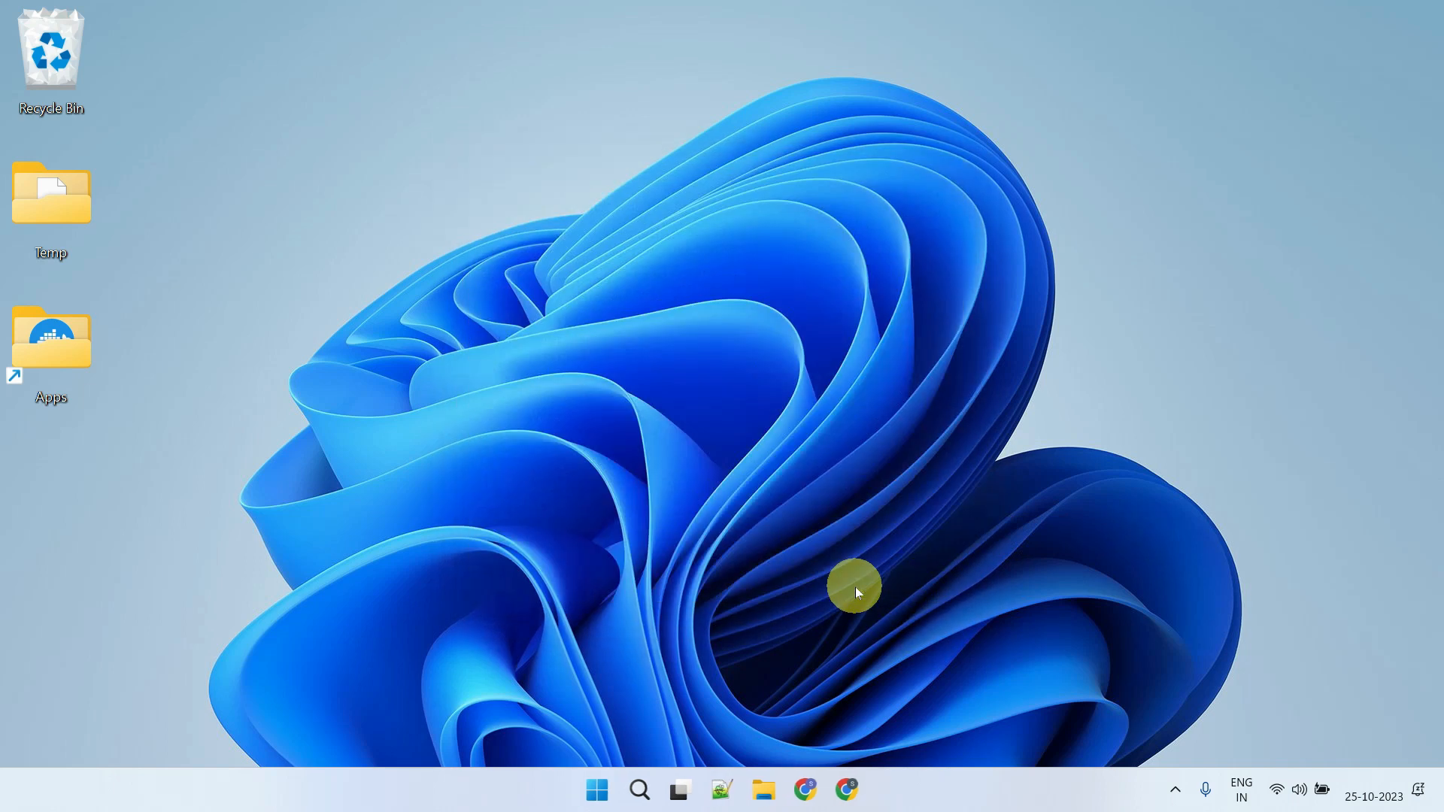
pyautogui.moveTo(742, 700)
pyautogui.write('cmd')
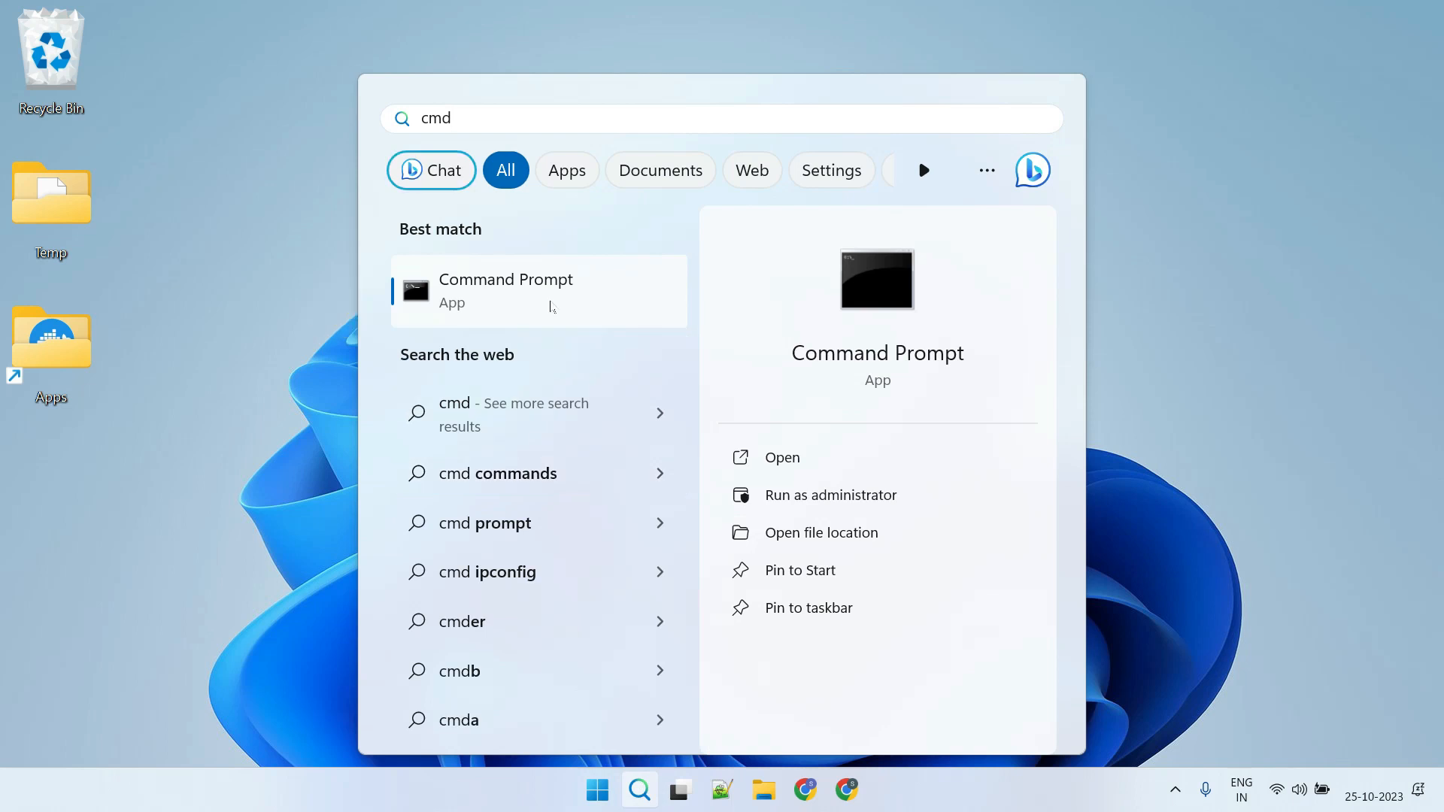
# Run 'wsl --update' in a Command Prompt
pyautogui.click(505, 290)
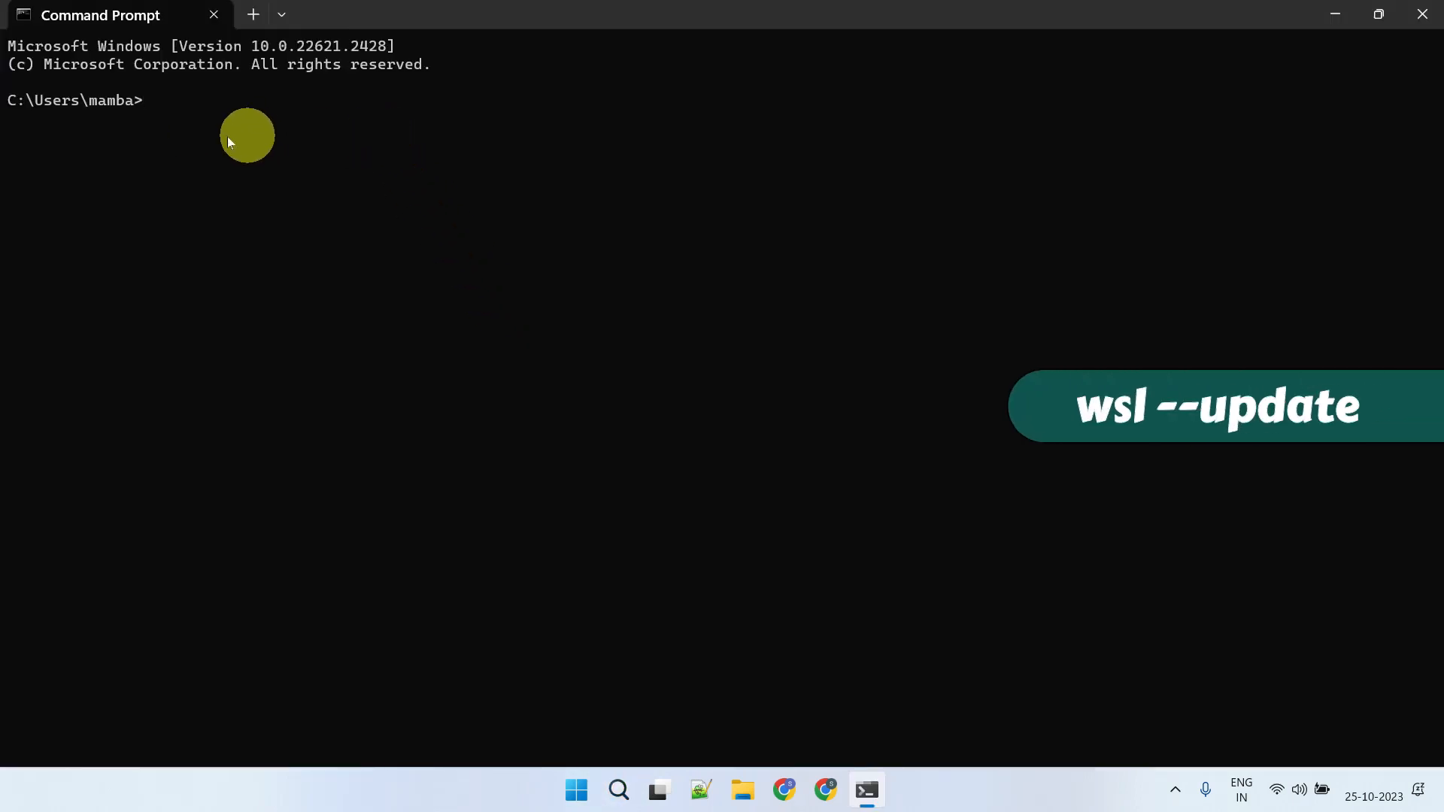
pyautogui.write('wsl --update')
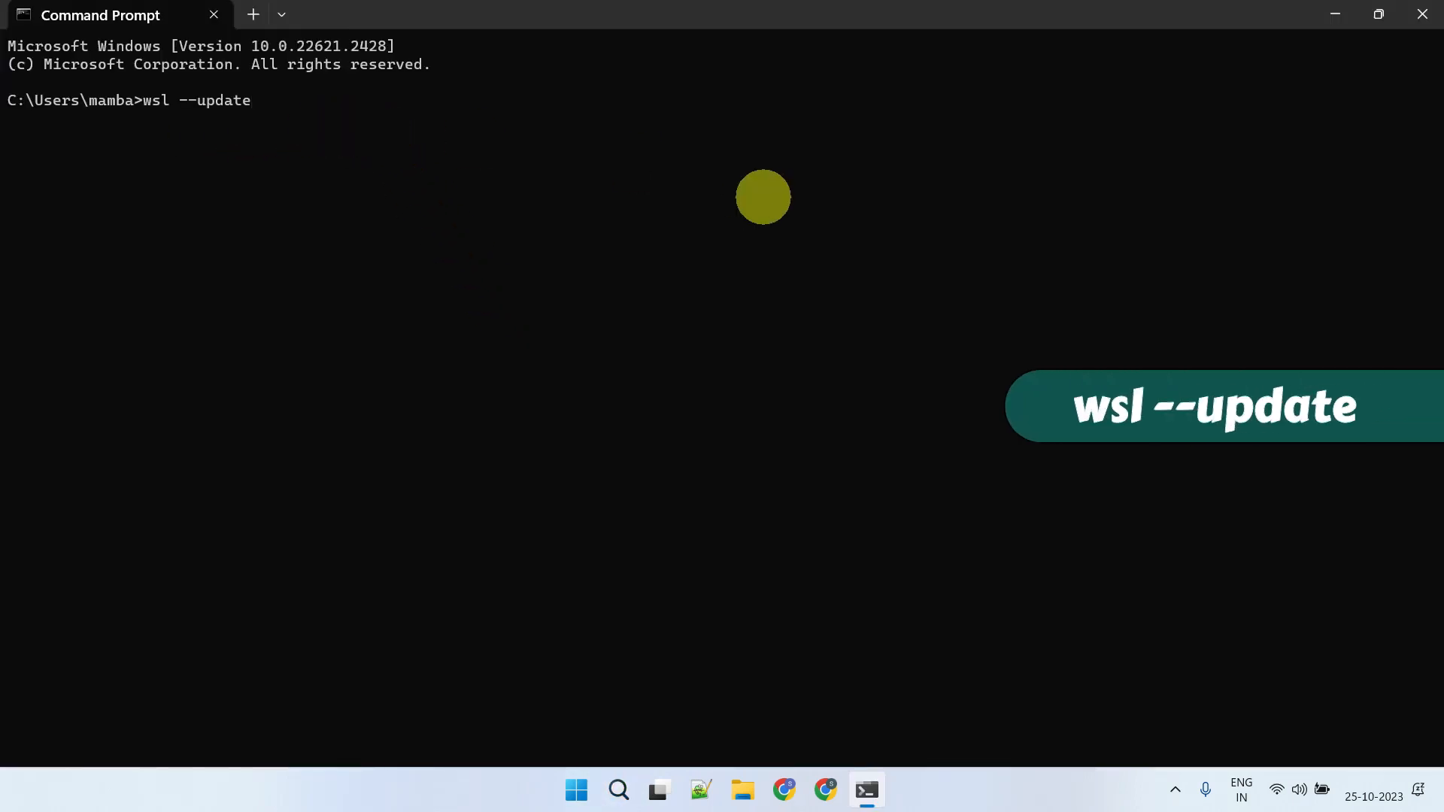
pyautogui.press('Enter')
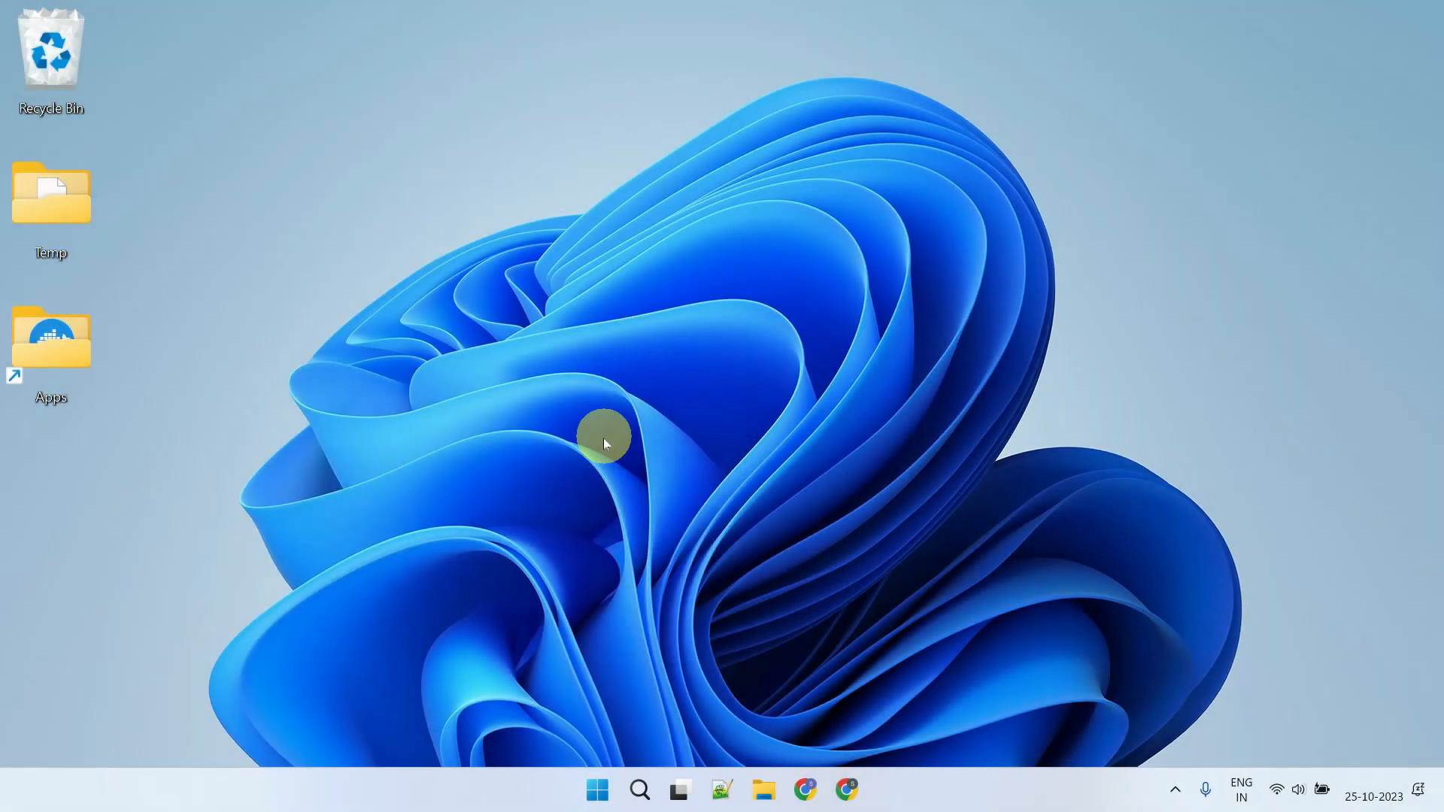
# Find Docker Desktop in Installed apps, uninstall it, and close the uninstaller
pyautogui.write('add or remove programs')
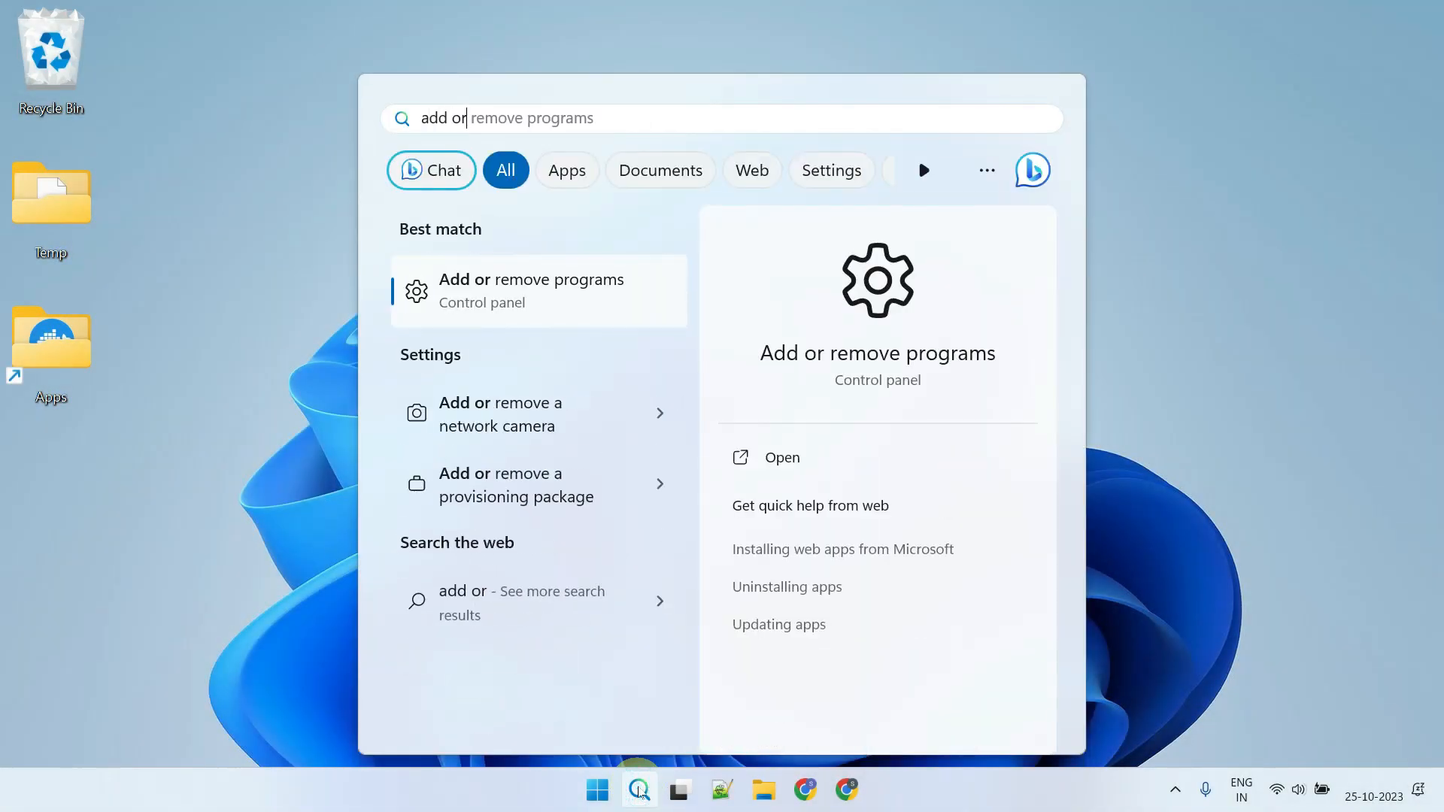
pyautogui.click(539, 290)
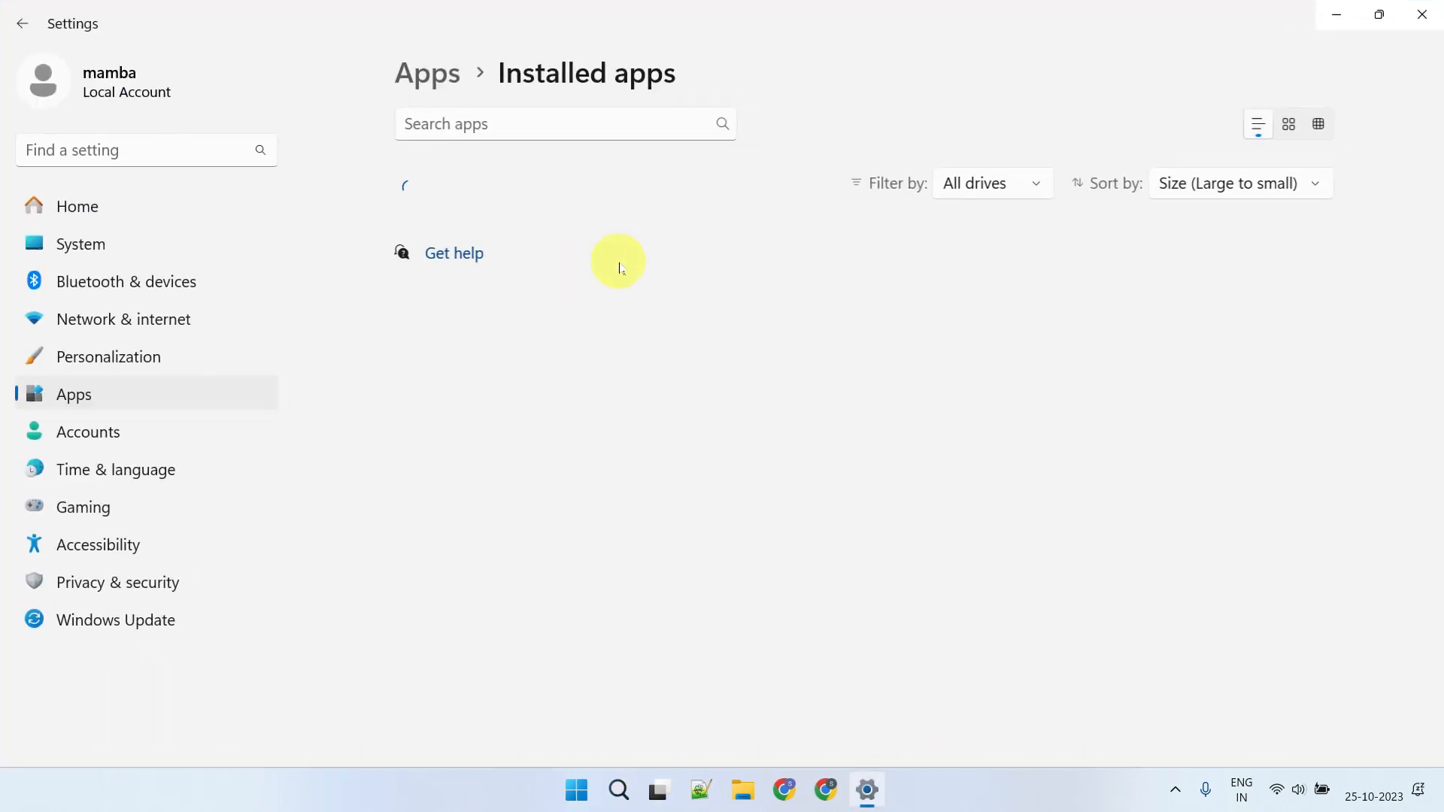
pyautogui.write('docker')
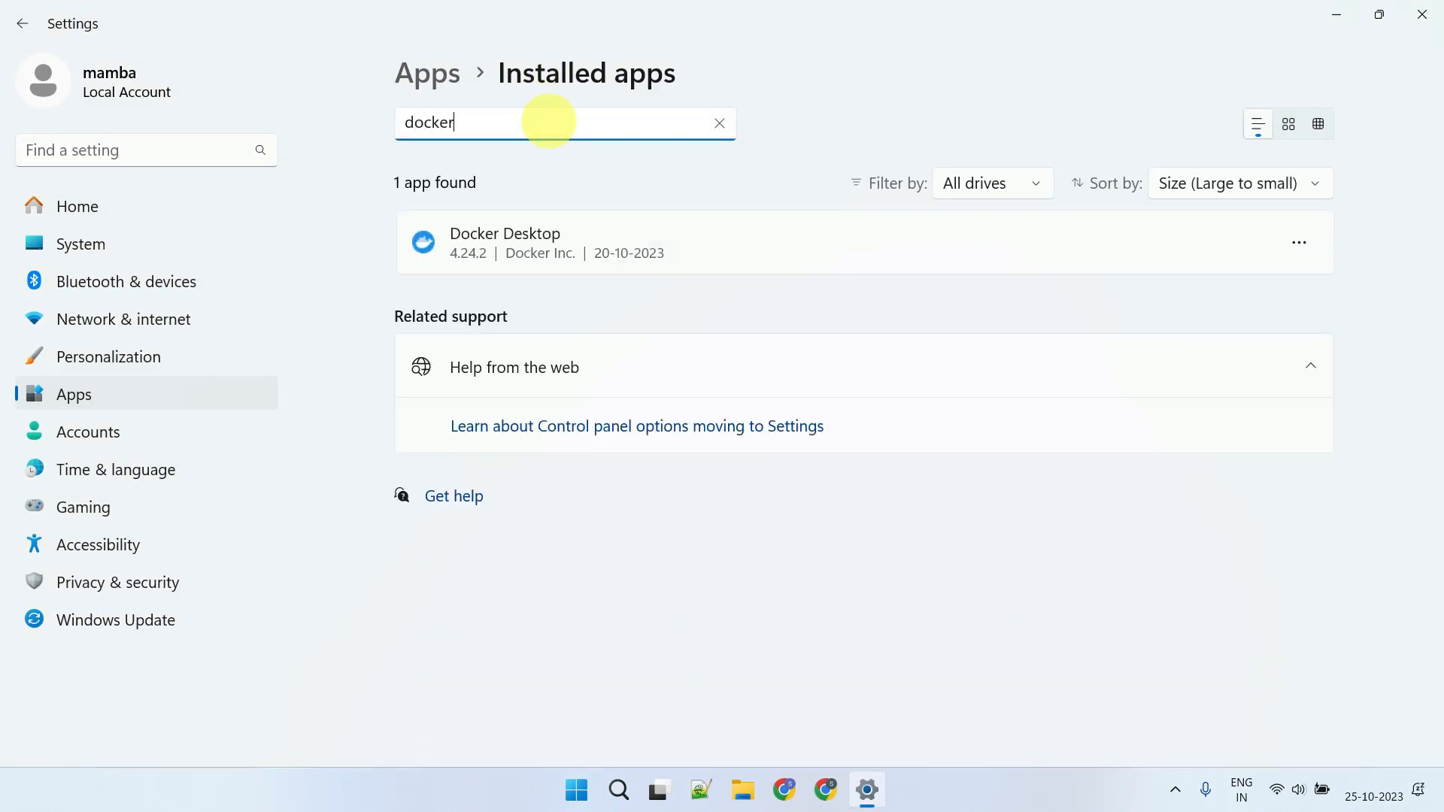
pyautogui.click(1299, 242)
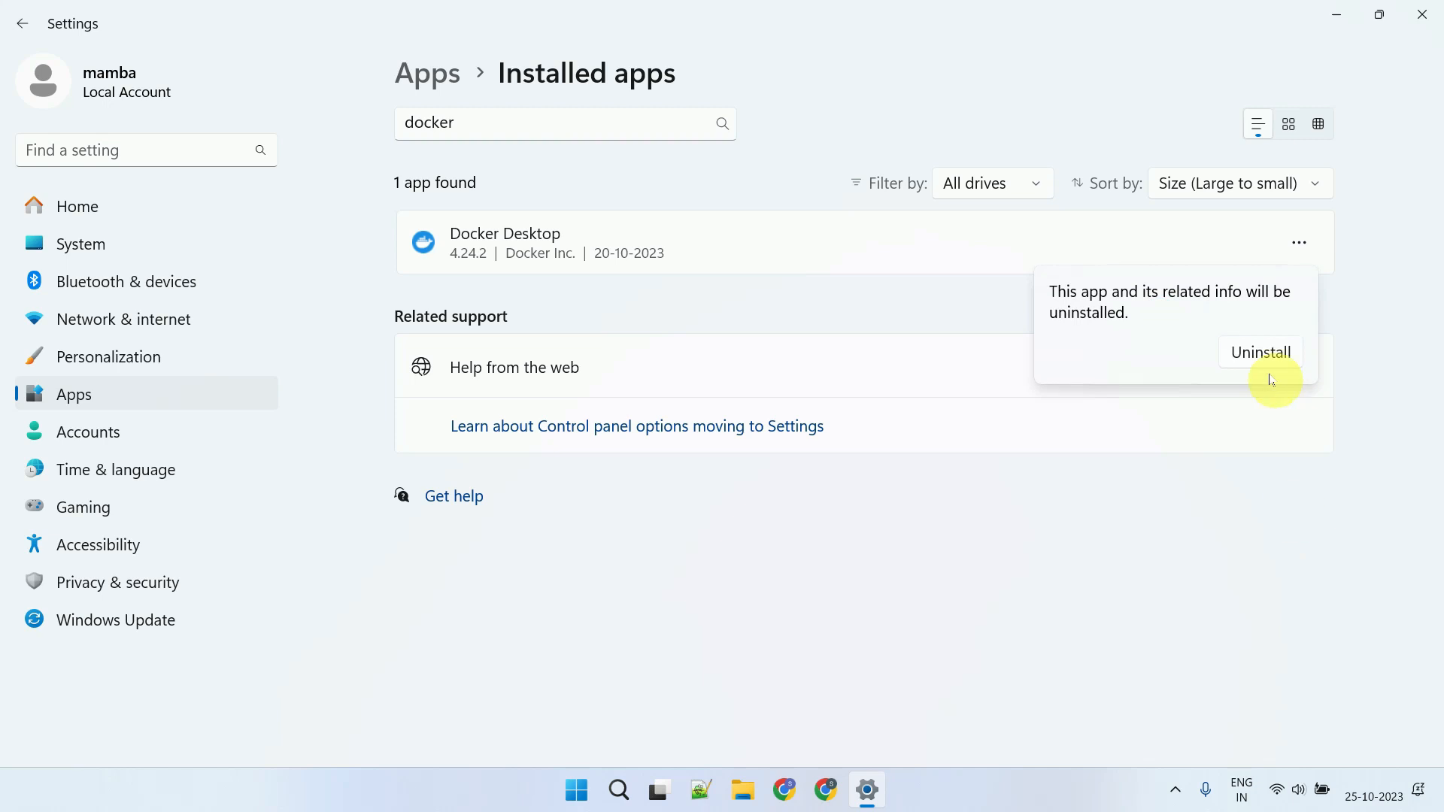
pyautogui.click(1259, 352)
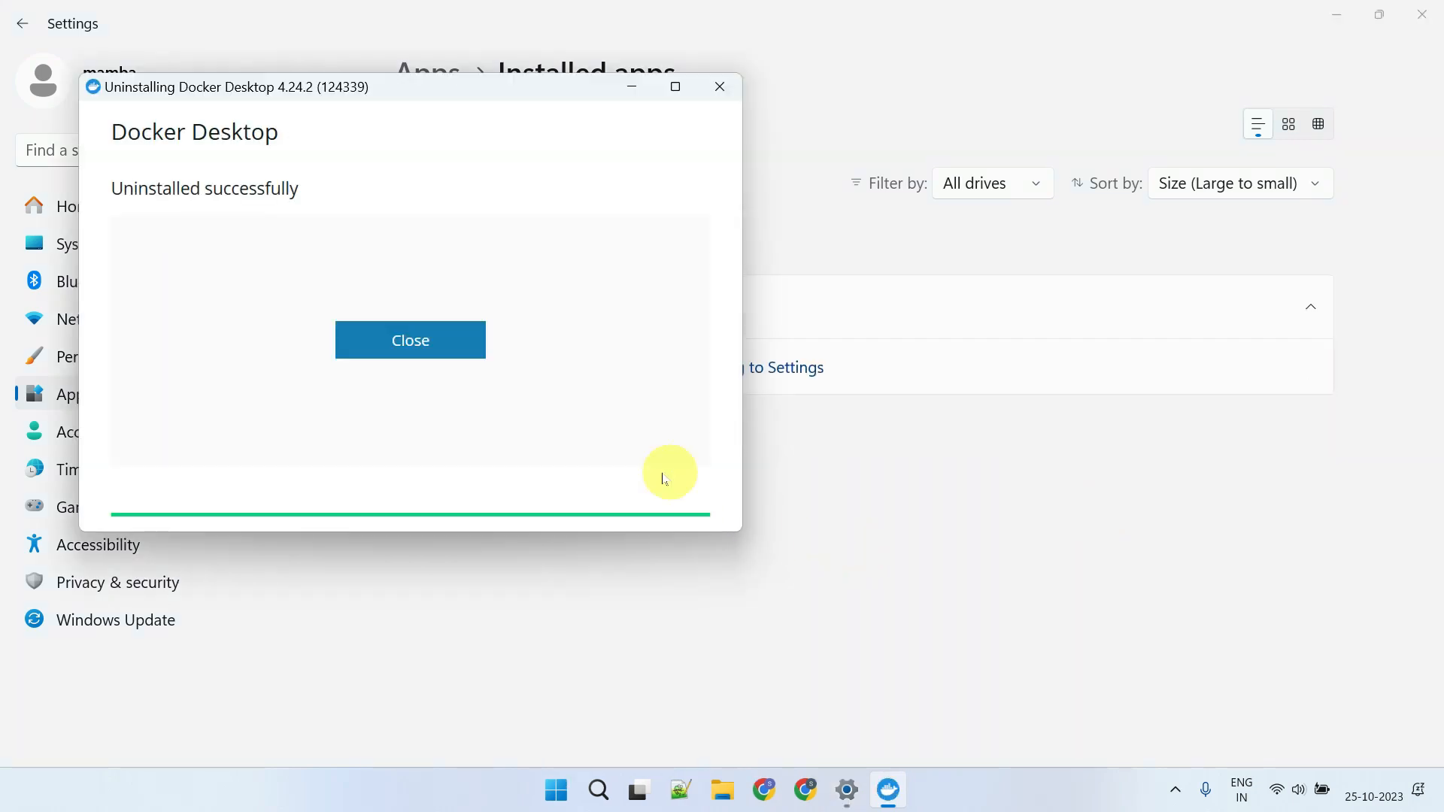
pyautogui.click(410, 340)
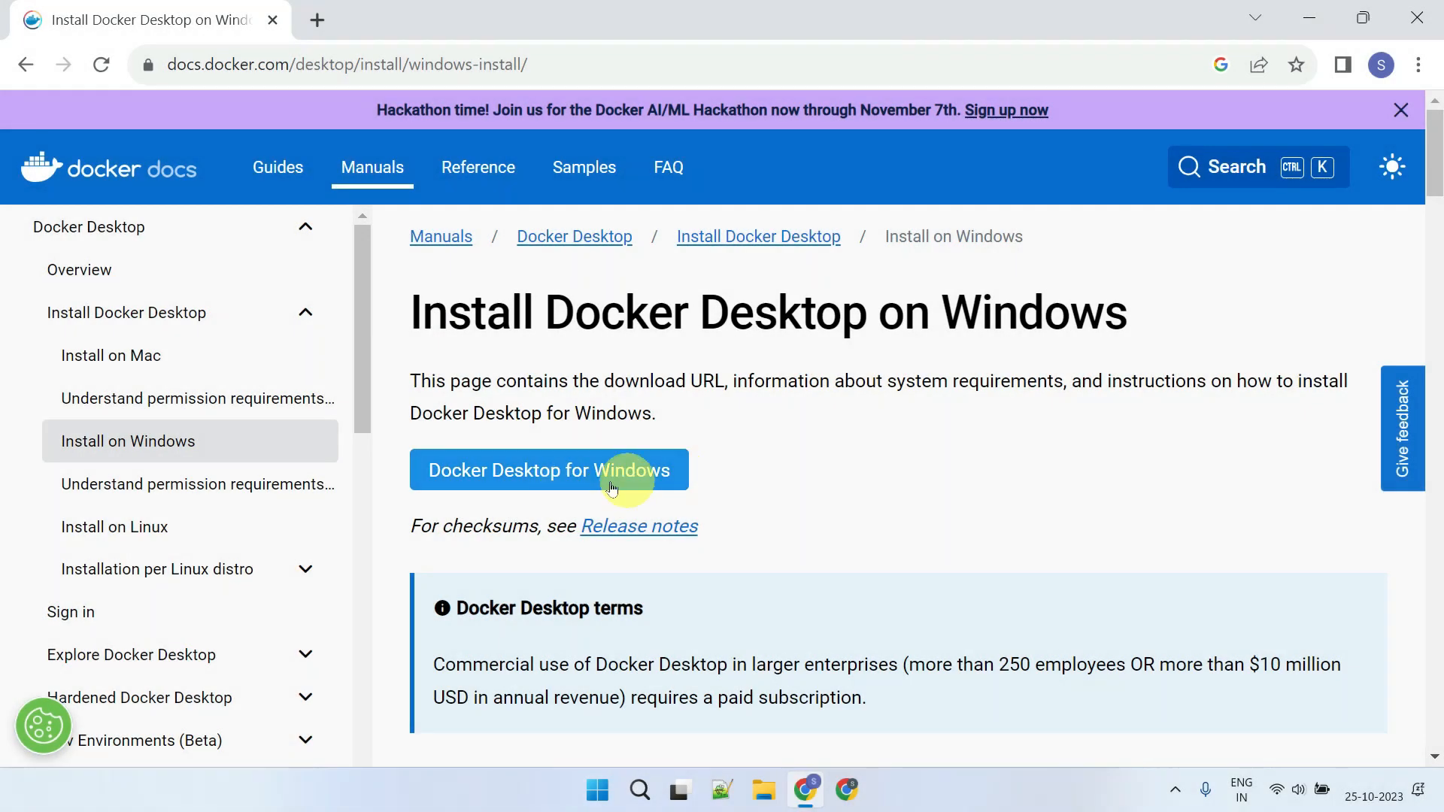
# Download the Docker Desktop for Windows installer and launch Docker Desktop from its desktop shortcut
pyautogui.click(549, 470)
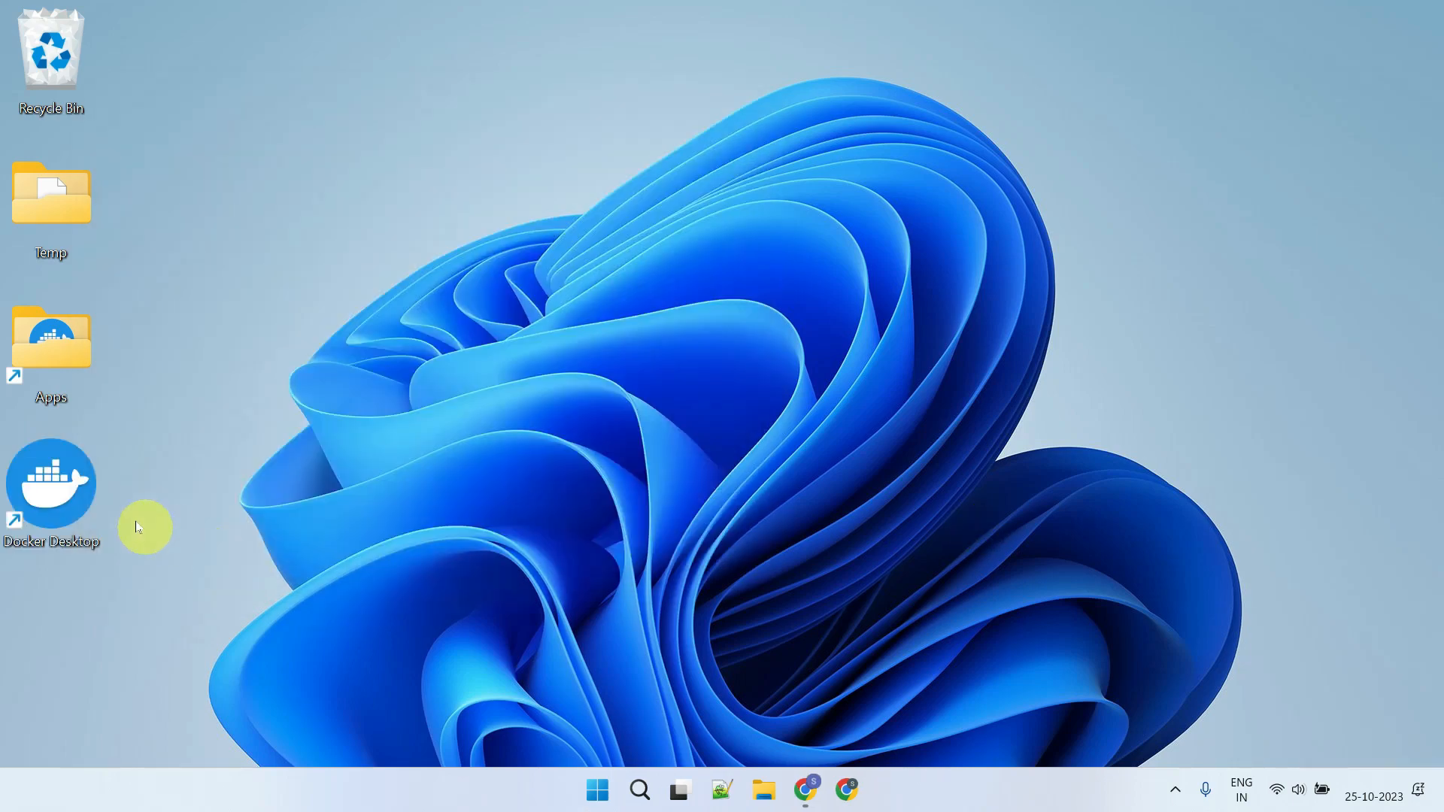
pyautogui.doubleClick(51, 475)
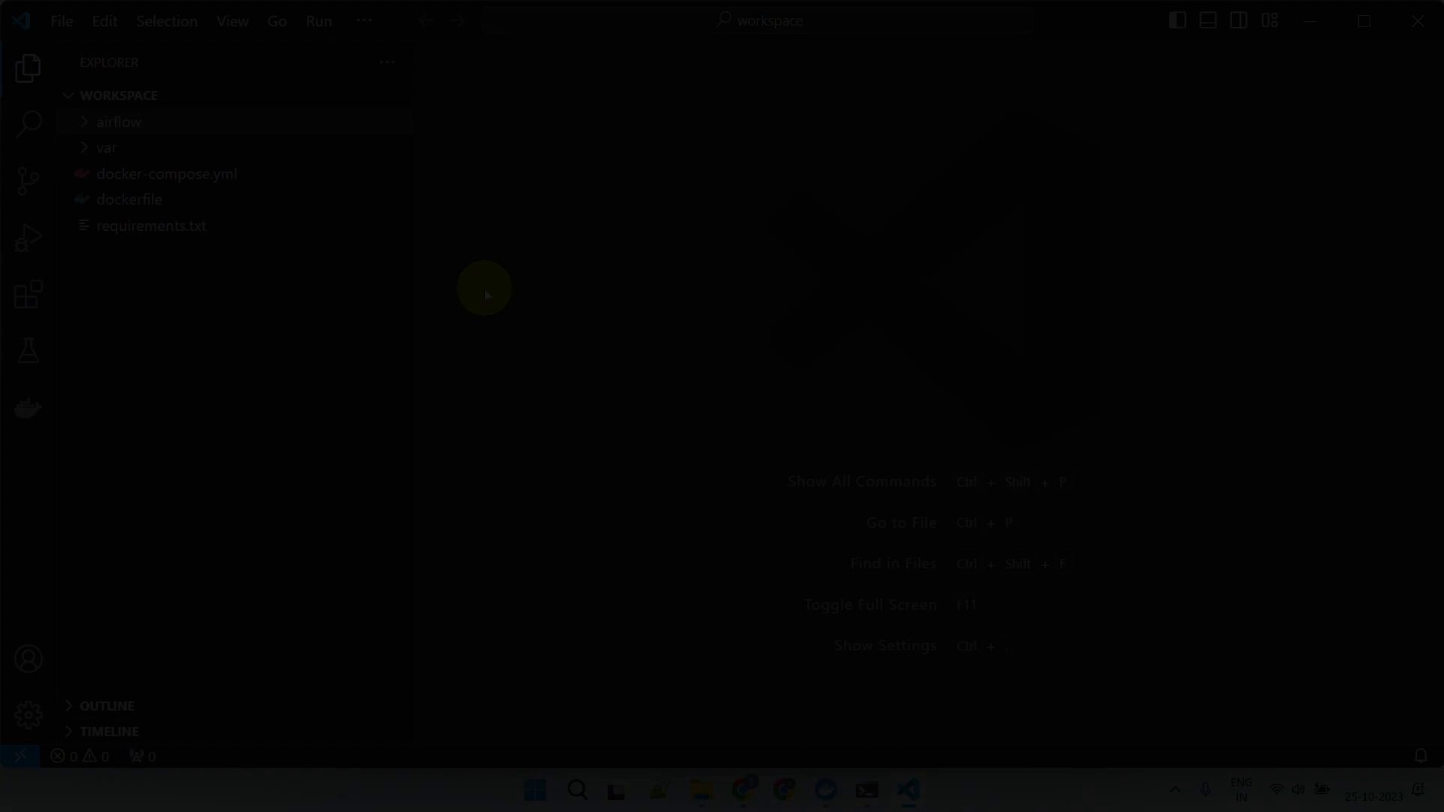
# Build the sleek-airflow Docker image from the dockerfile
pyautogui.rightClick(129, 201)
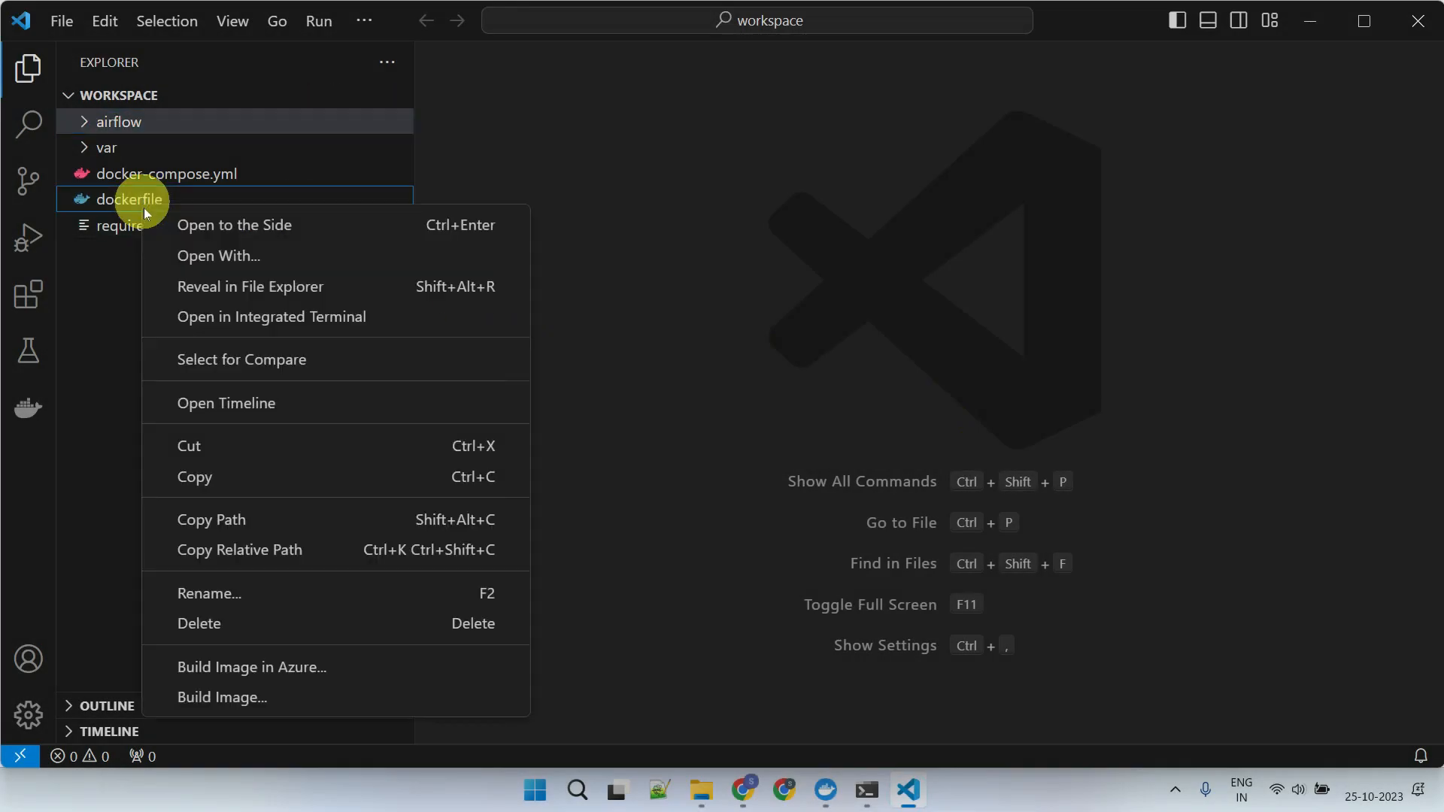
pyautogui.click(221, 698)
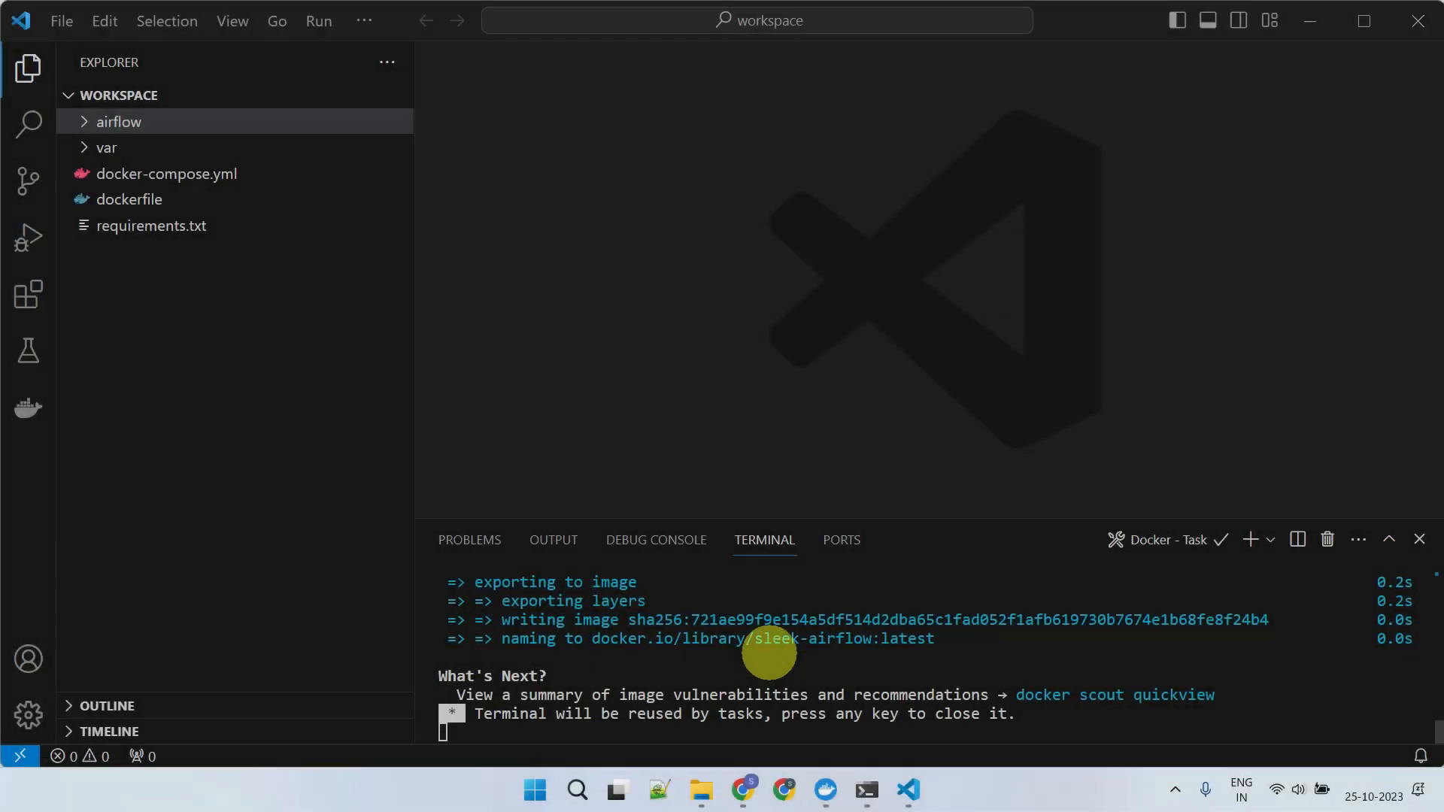
# Run Compose Up on docker-compose.yml to start sleek-smtp and sleek-airflow, then close the task terminal
pyautogui.click(167, 173)
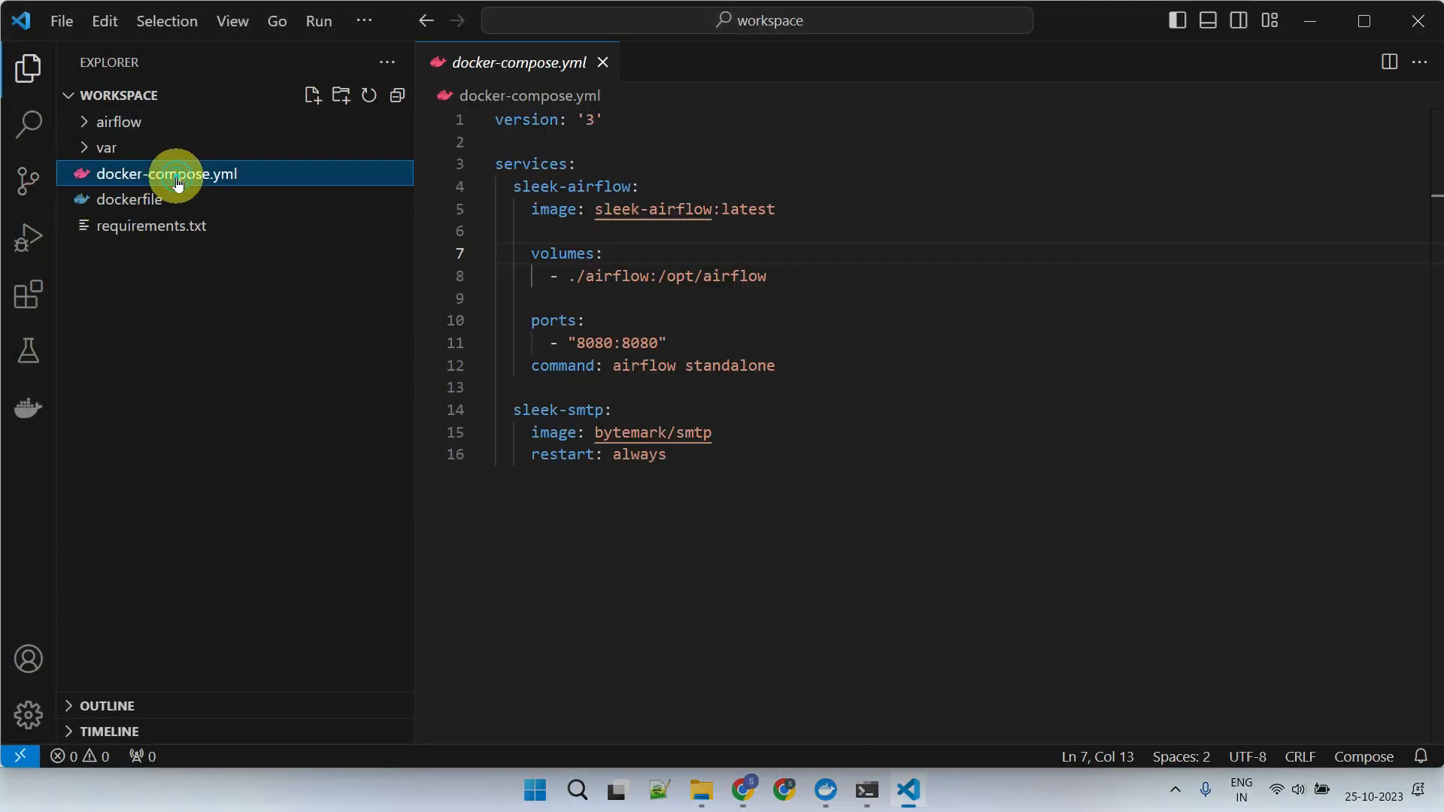
pyautogui.rightClick(166, 173)
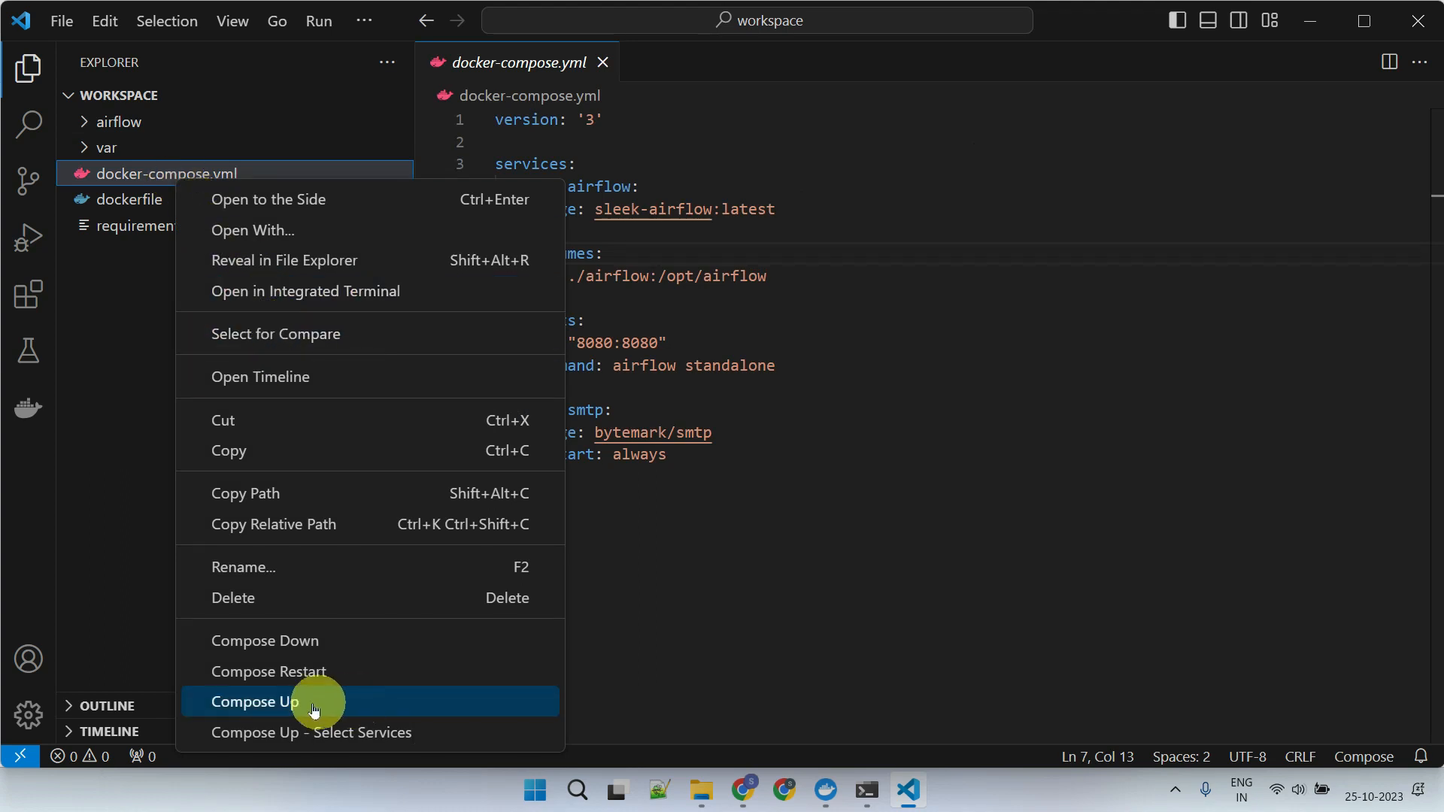
pyautogui.click(255, 702)
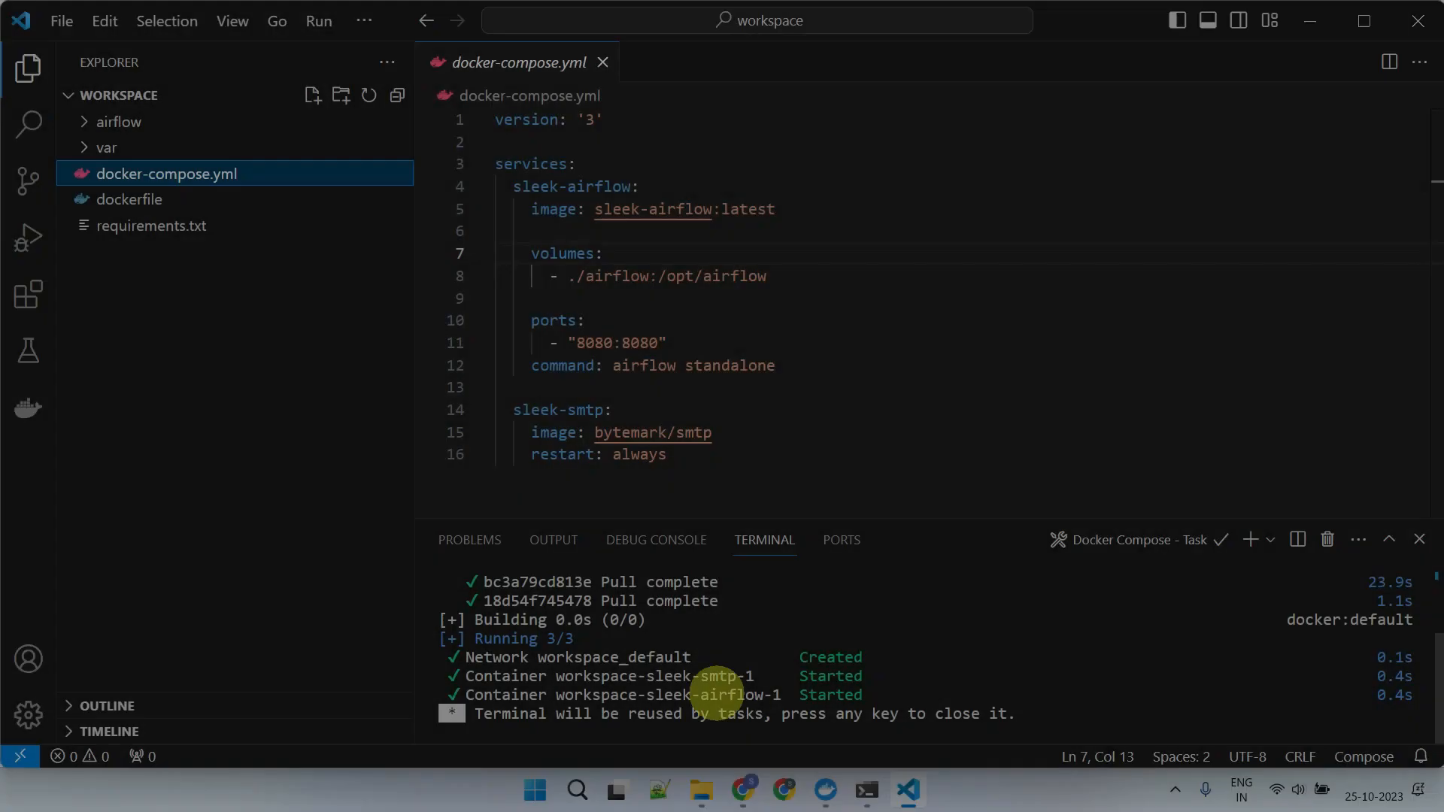
pyautogui.click(1418, 540)
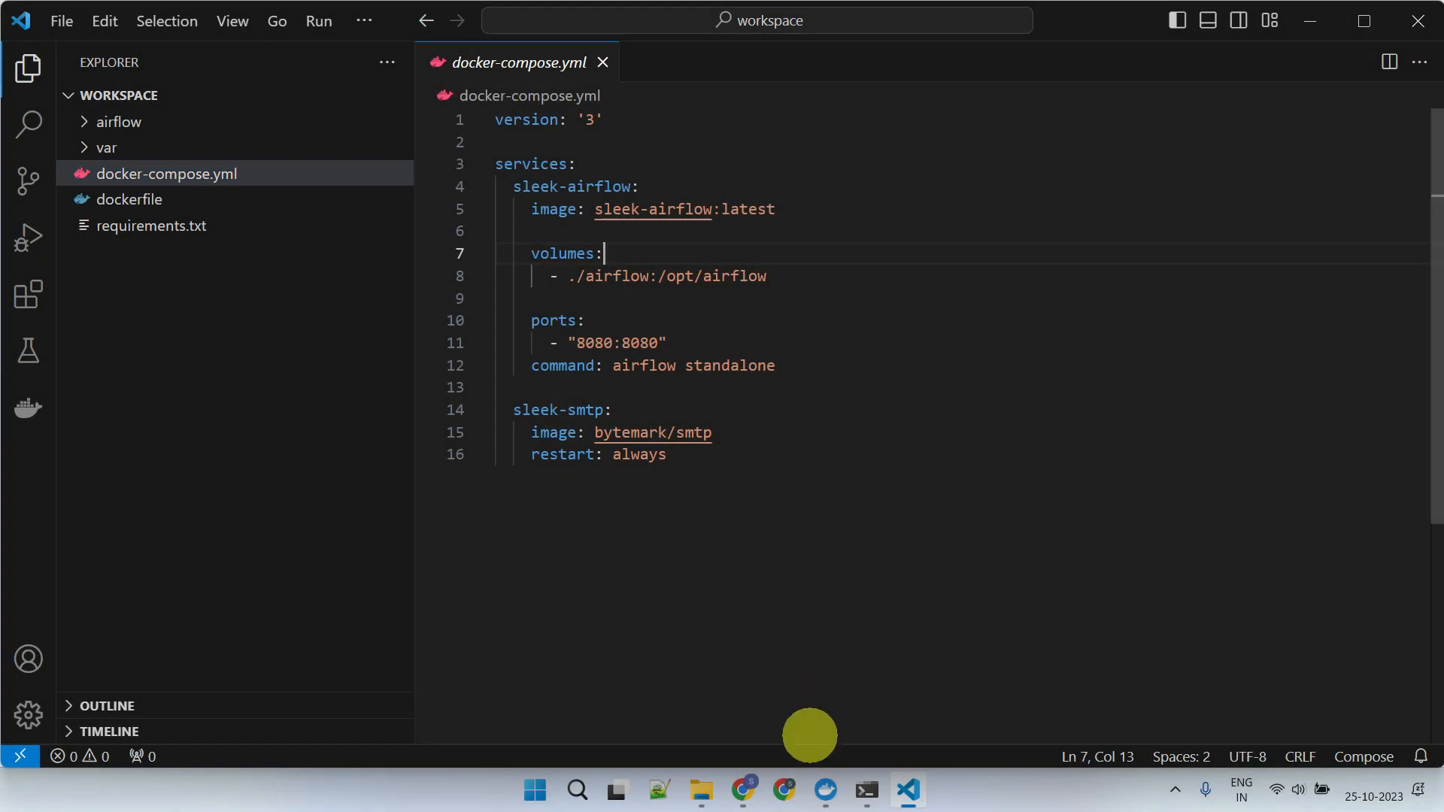
# Check the in-use sleek-airflow and bytemark/smtp images, then the stack running 2/2 containers
pyautogui.click(823, 790)
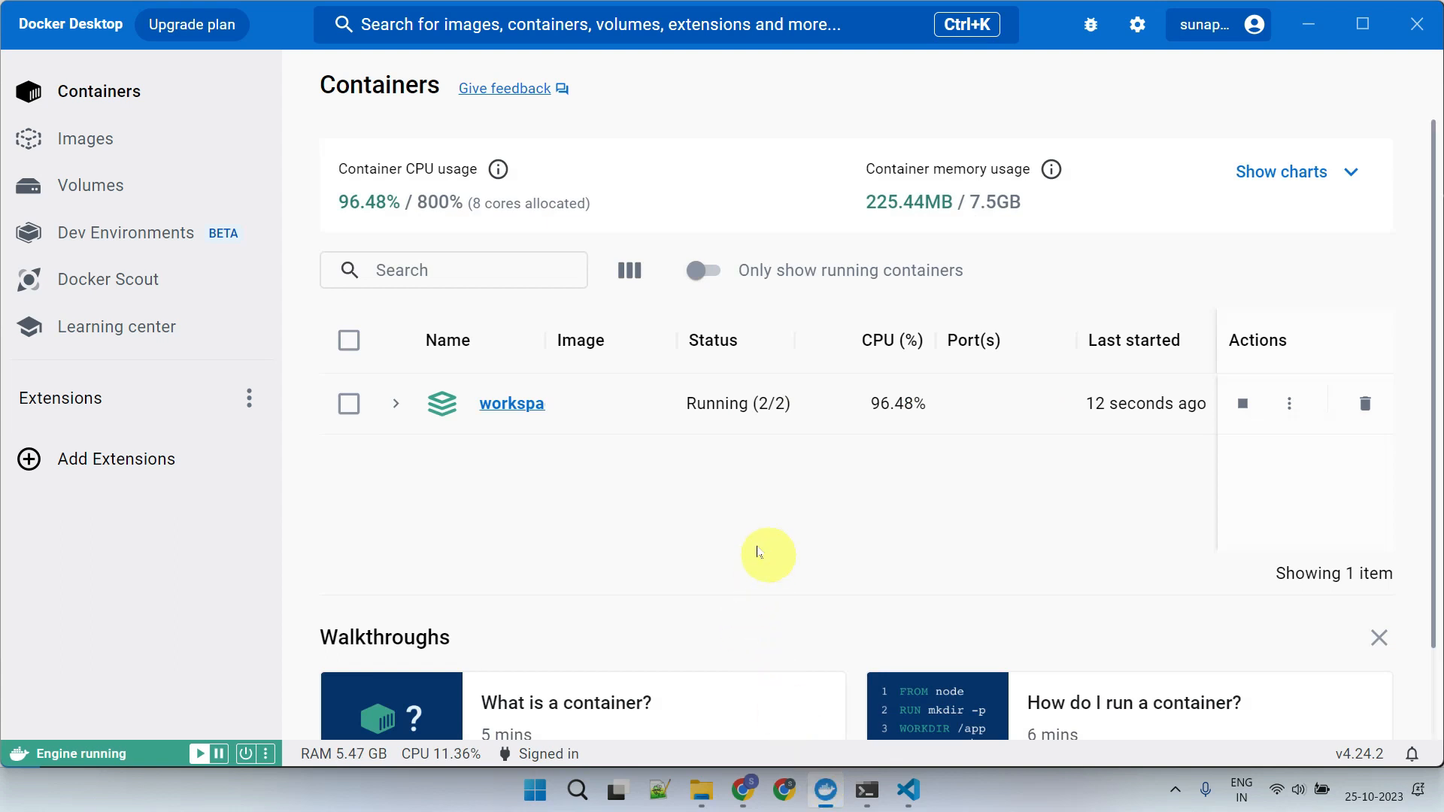
pyautogui.click(86, 139)
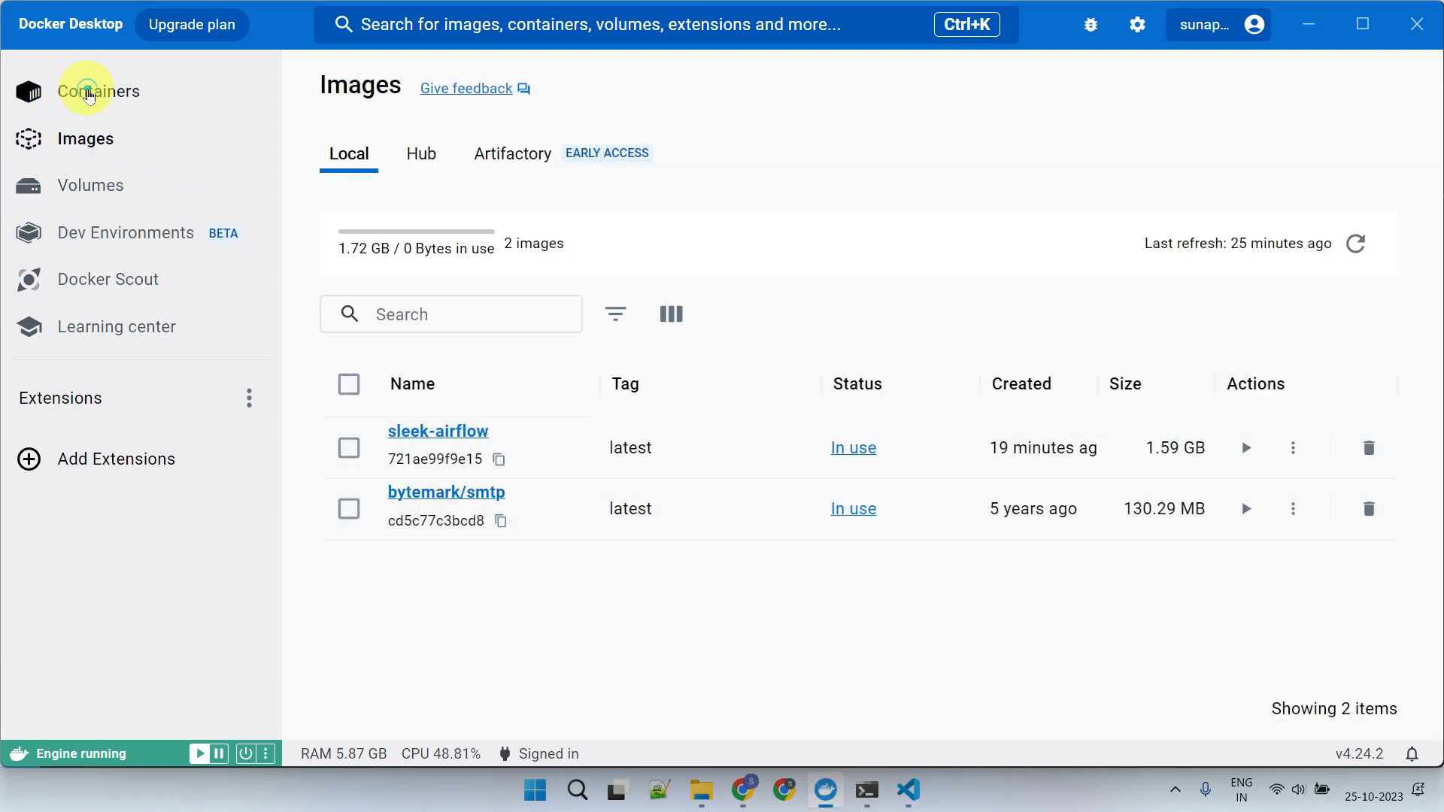
pyautogui.click(99, 90)
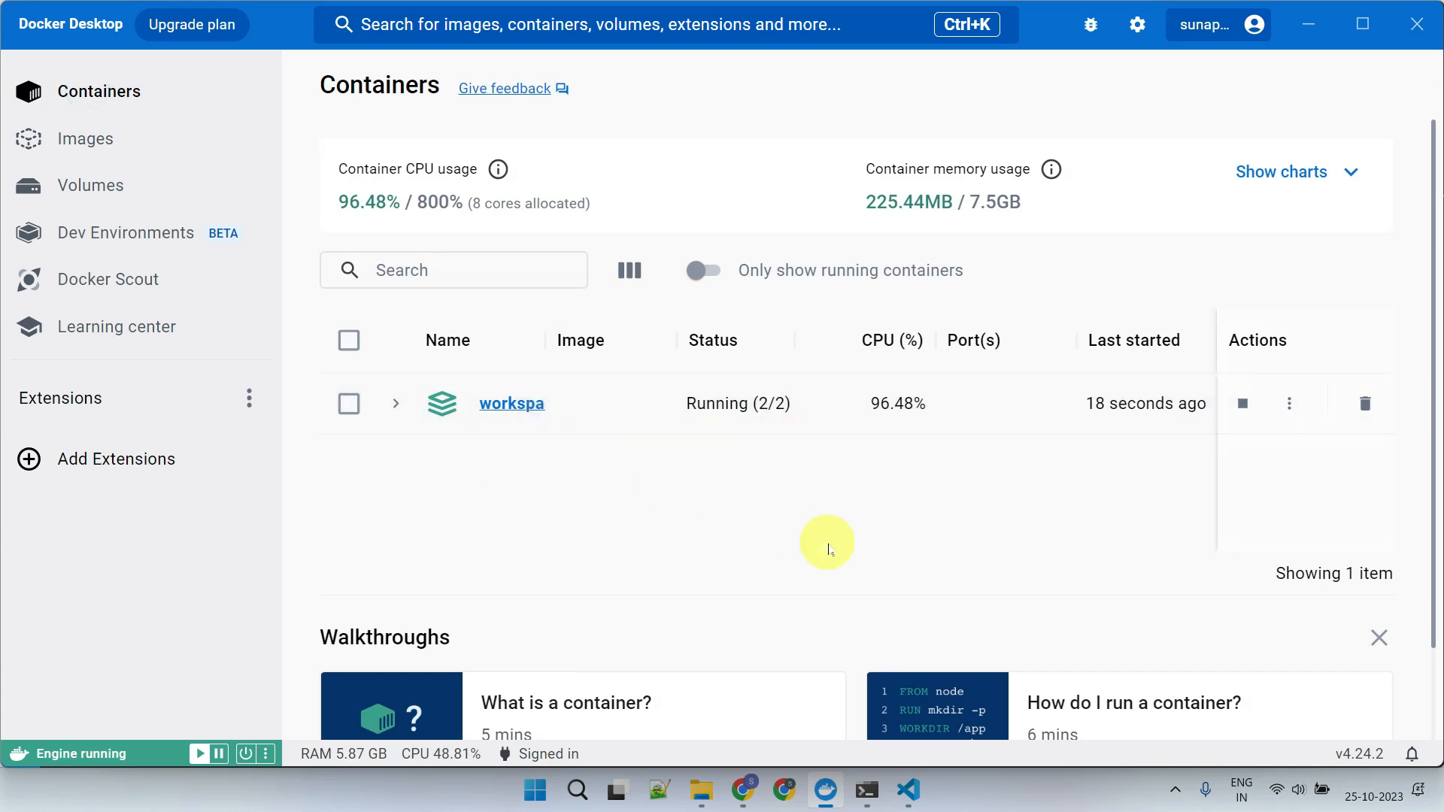